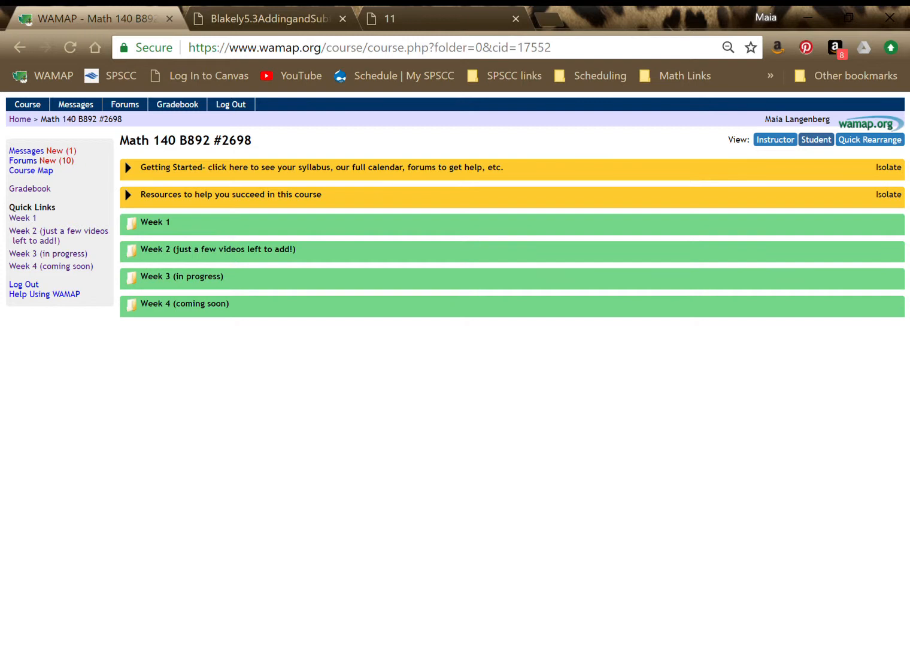
pyautogui.moveTo(321, 167)
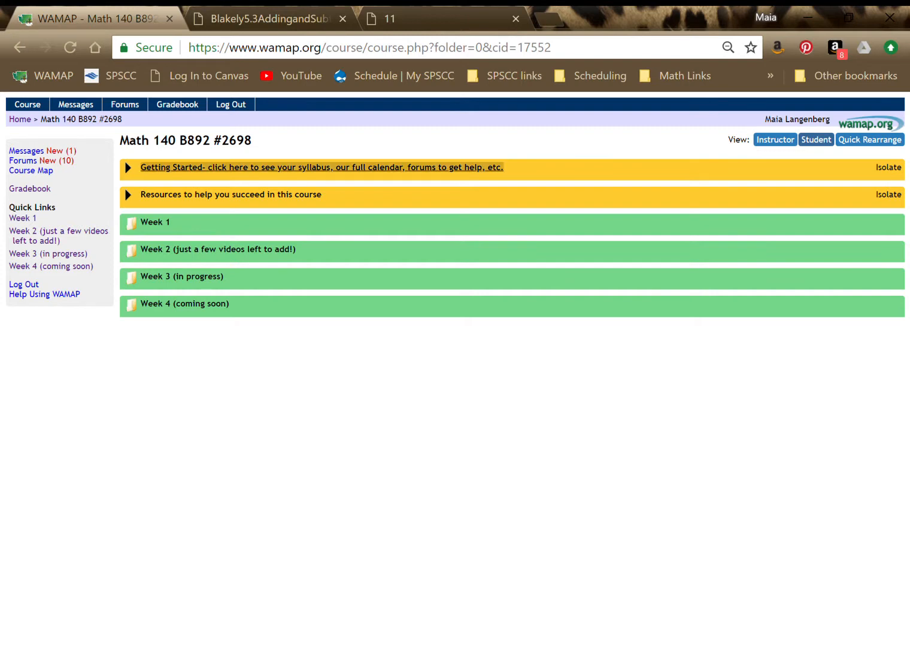
# Step: Expand Getting Started and review its welcome note, forums, syllabus, calendar and TED Talk
pyautogui.click(127, 167)
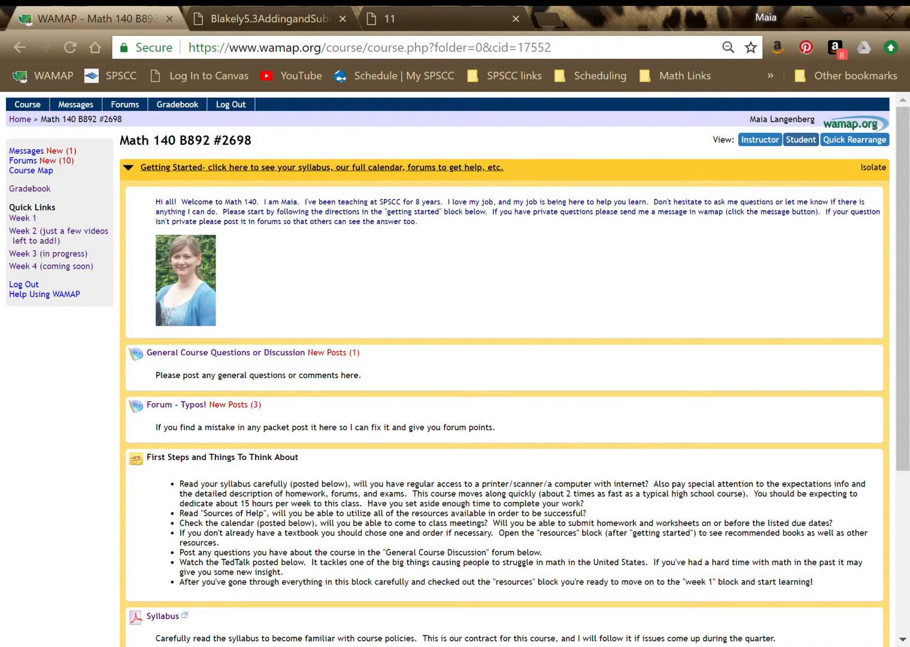
pyautogui.scroll(-3)
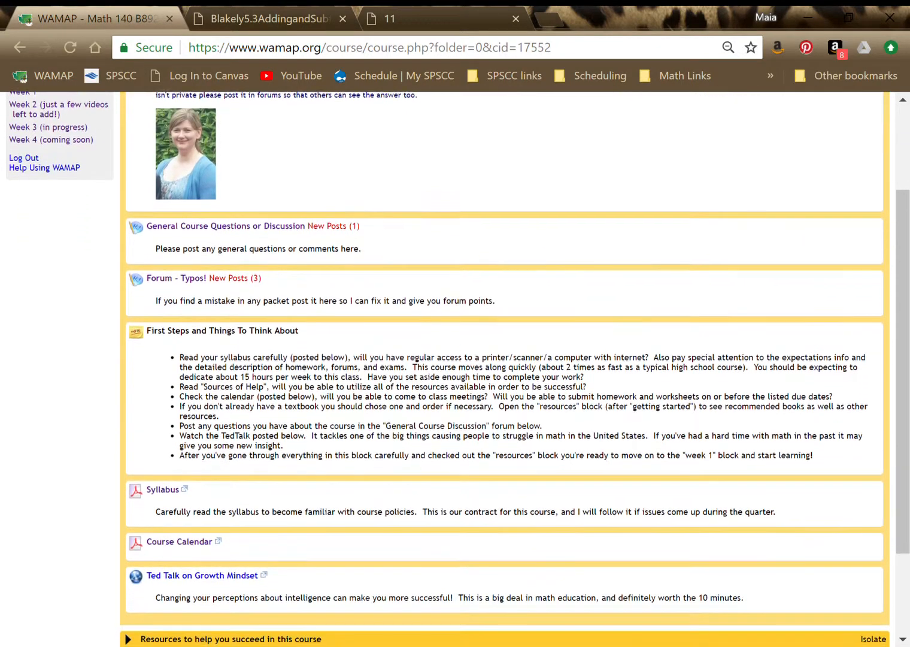
pyautogui.scroll(3)
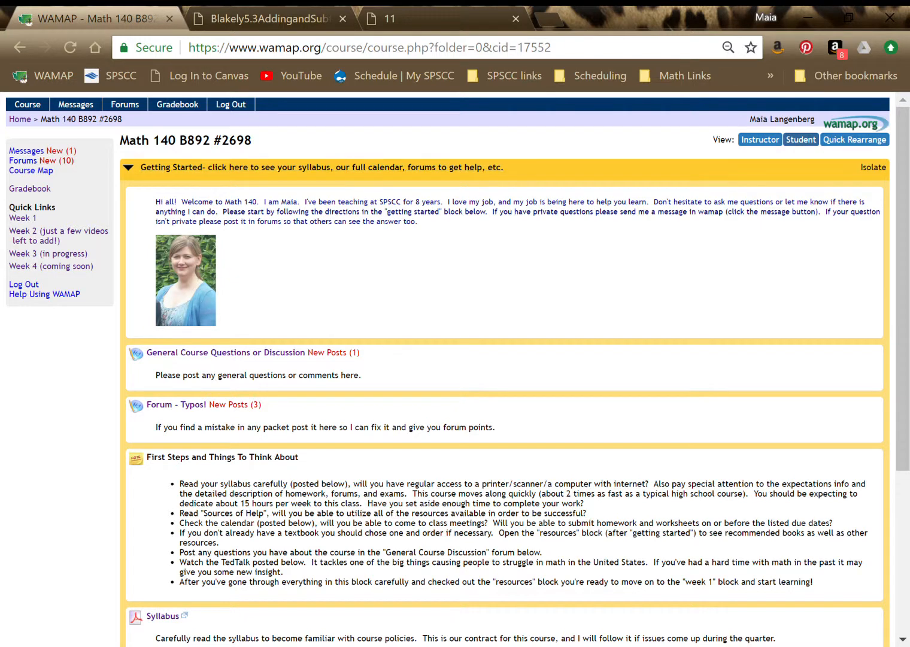
pyautogui.moveTo(394, 358)
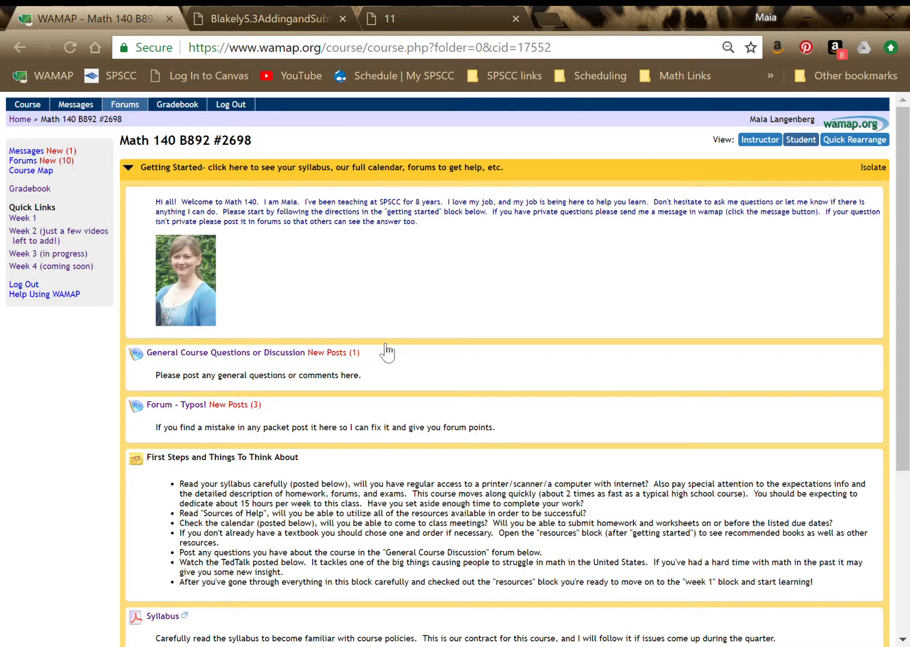
pyautogui.click(124, 104)
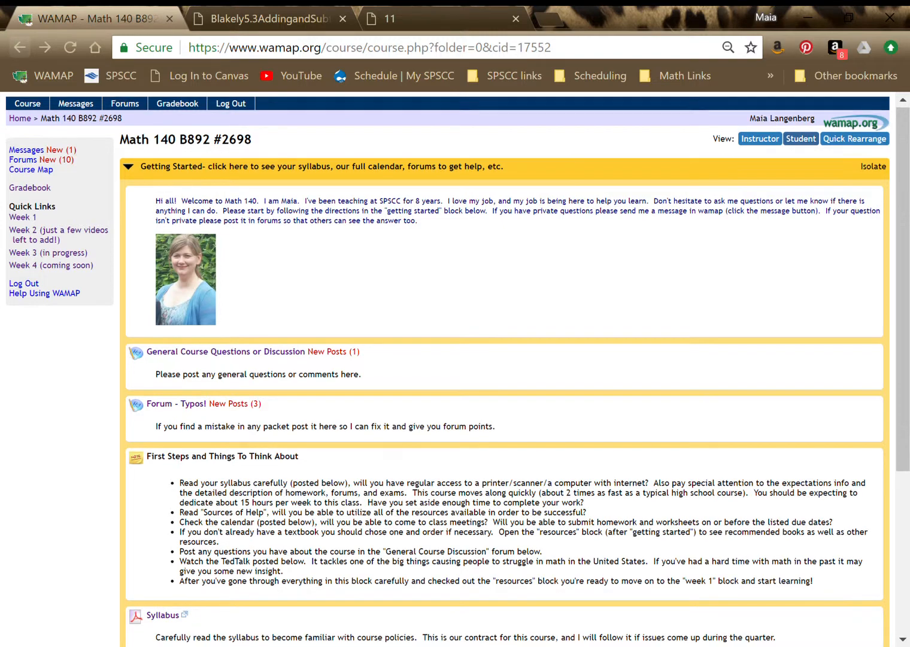
# Step: Scroll the course page to swap Getting Started for the Resources block
pyautogui.scroll(-3)
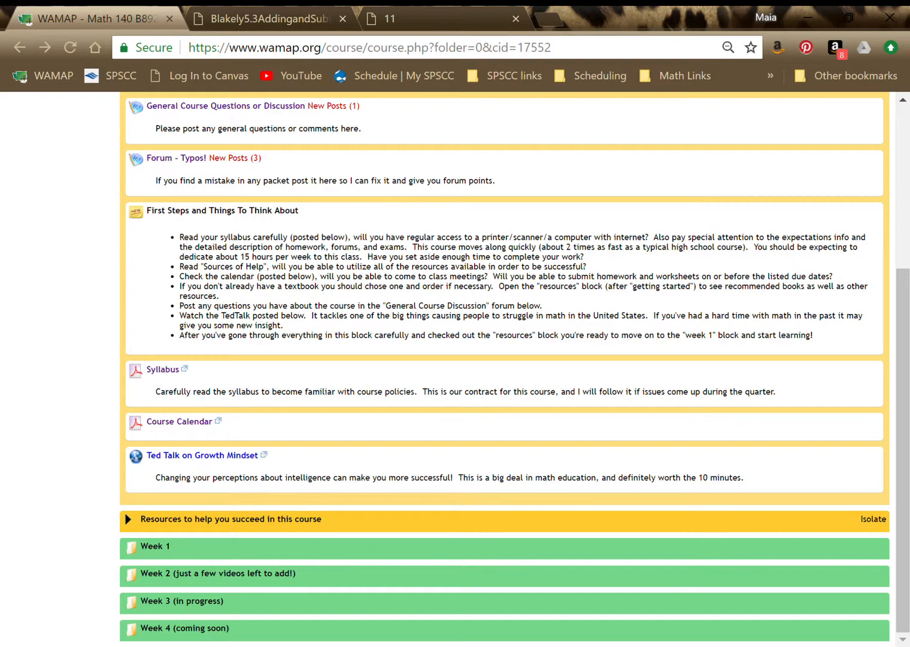
pyautogui.scroll(3)
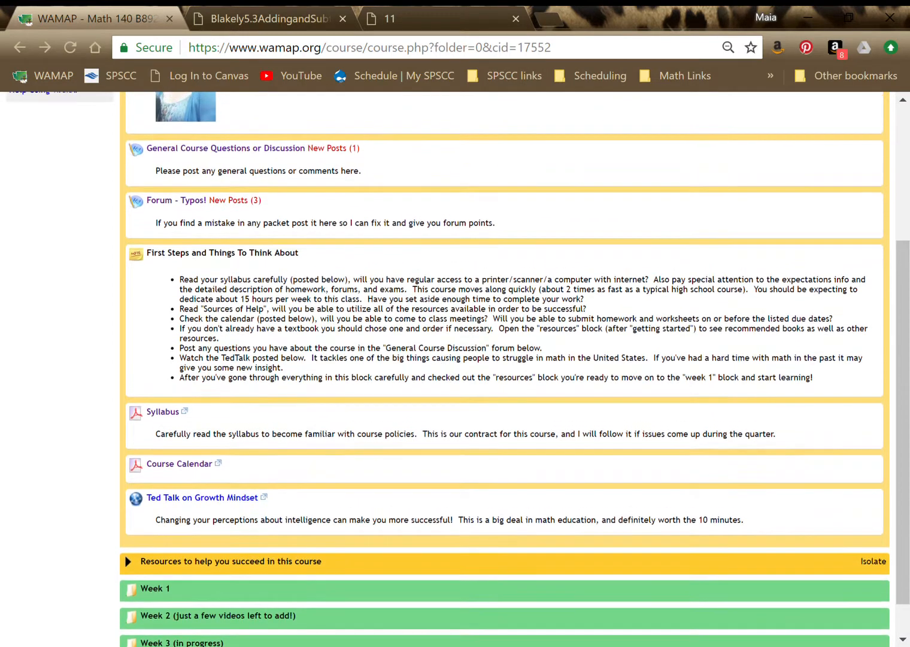
pyautogui.scroll(3)
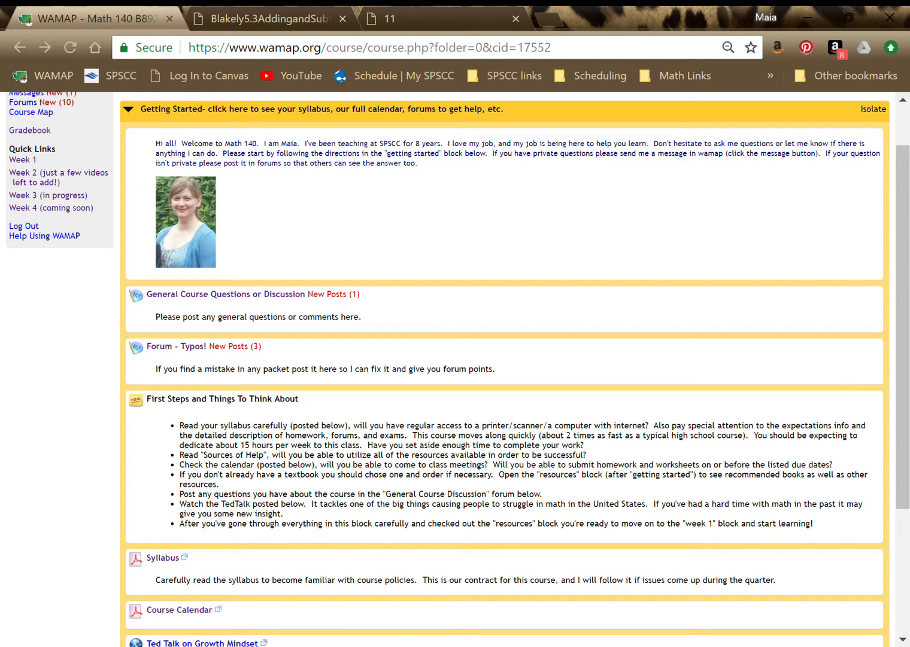
pyautogui.scroll(-3)
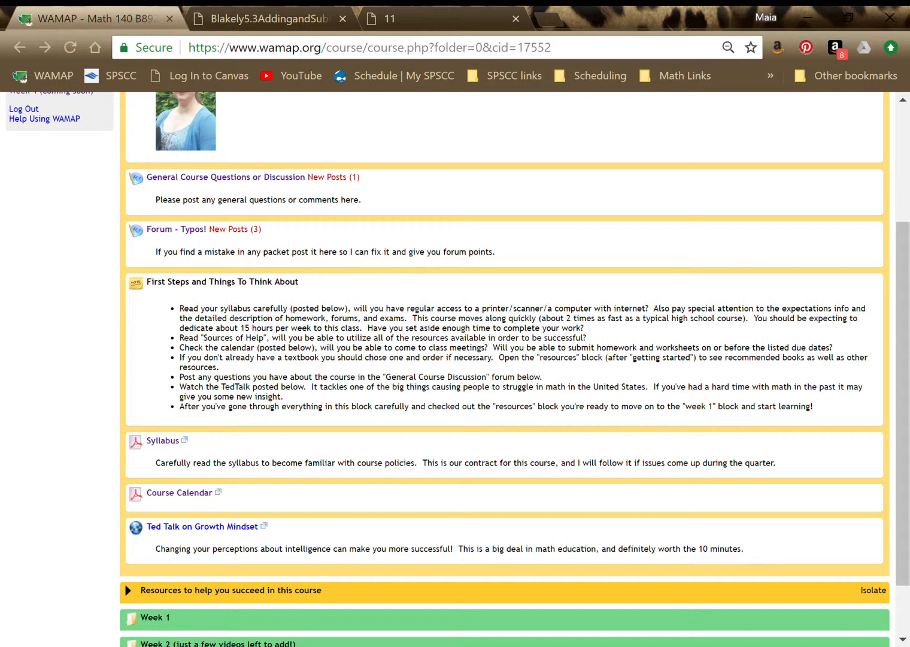
pyautogui.scroll(3)
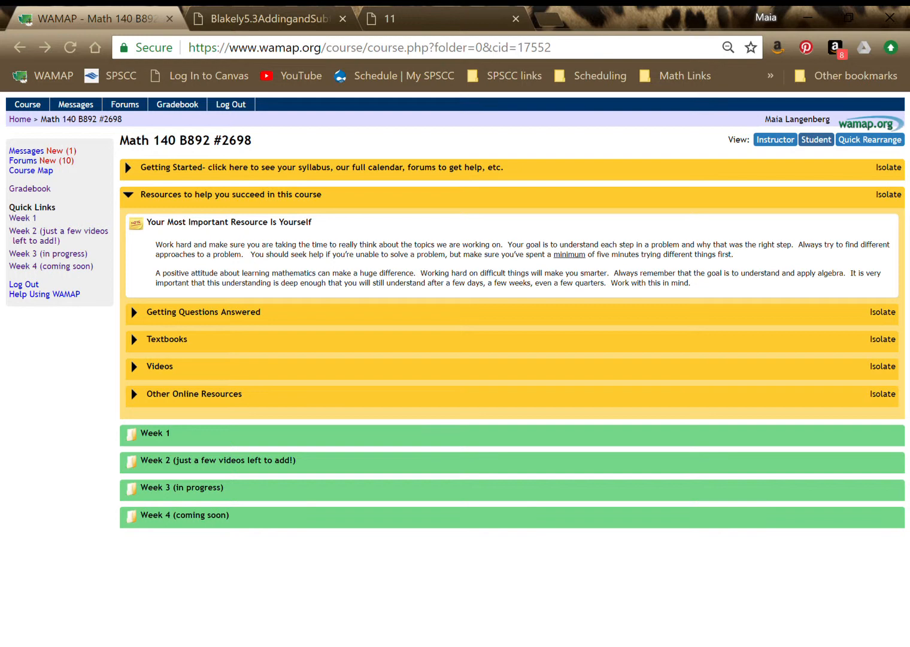
# Step: Expand Getting Questions Answered and open the Math Center Learning Support page in a new tab
pyautogui.click(203, 312)
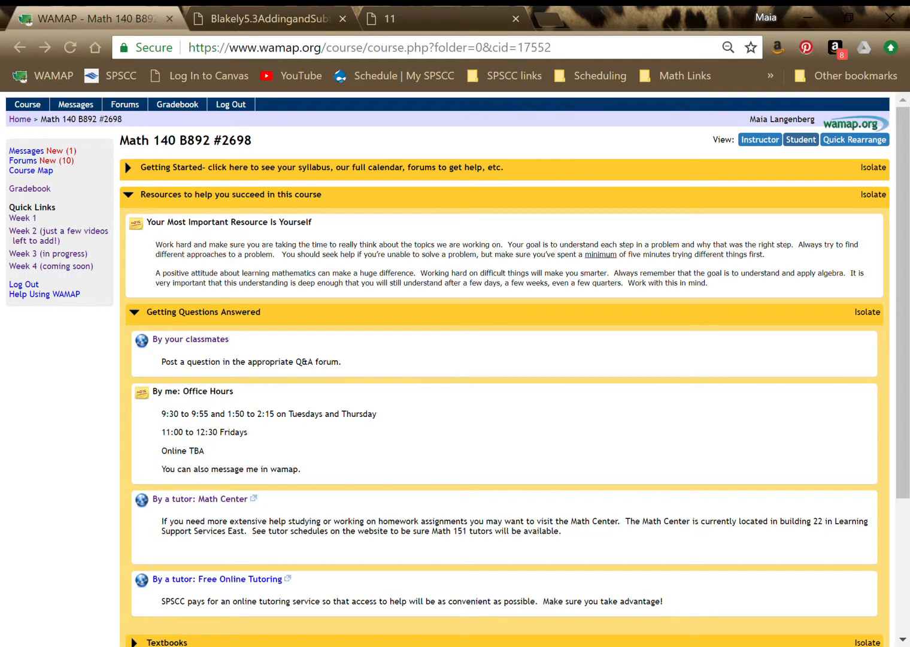
pyautogui.click(125, 104)
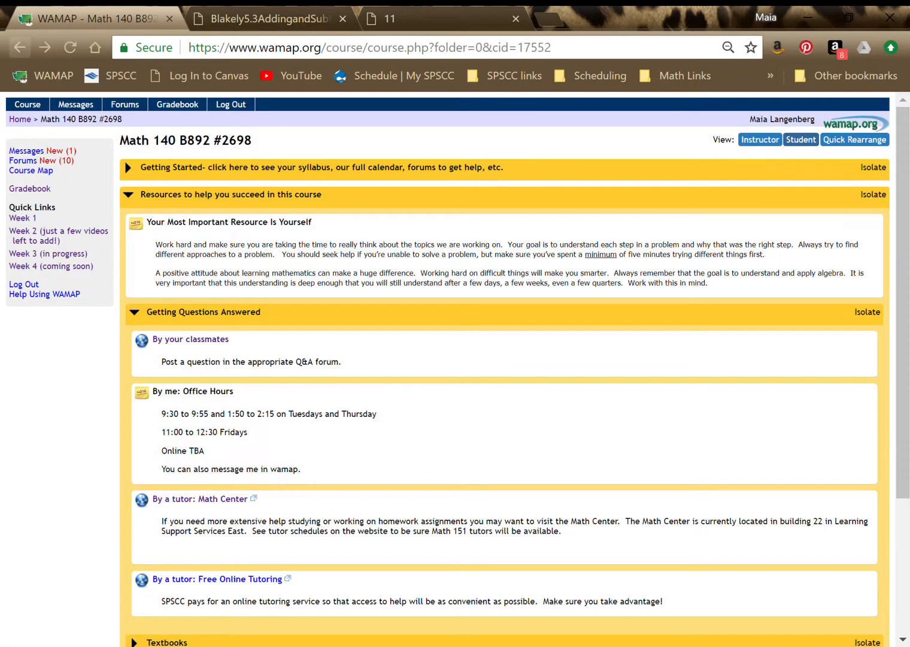
pyautogui.scroll(-3)
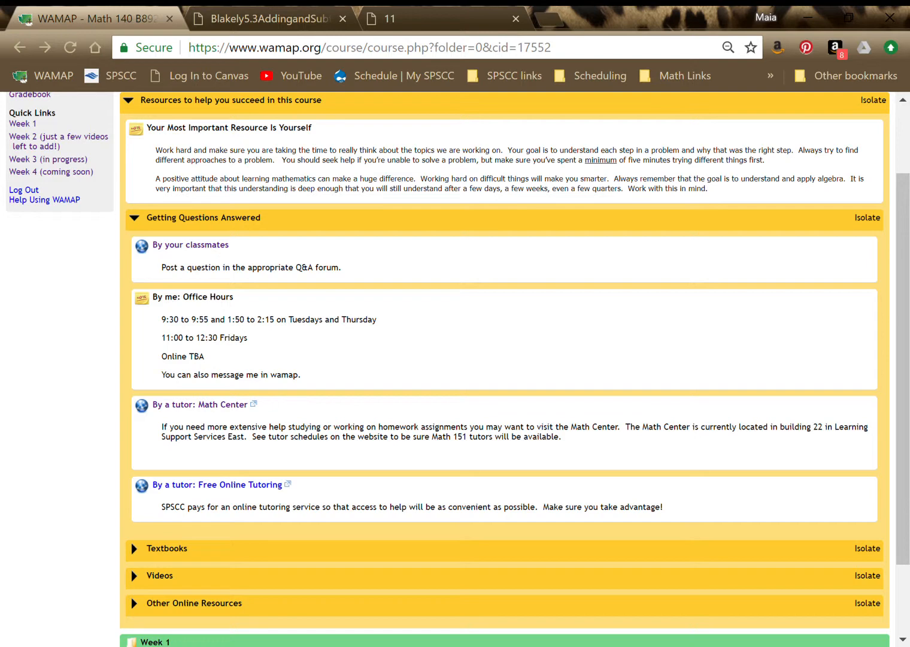
pyautogui.scroll(3)
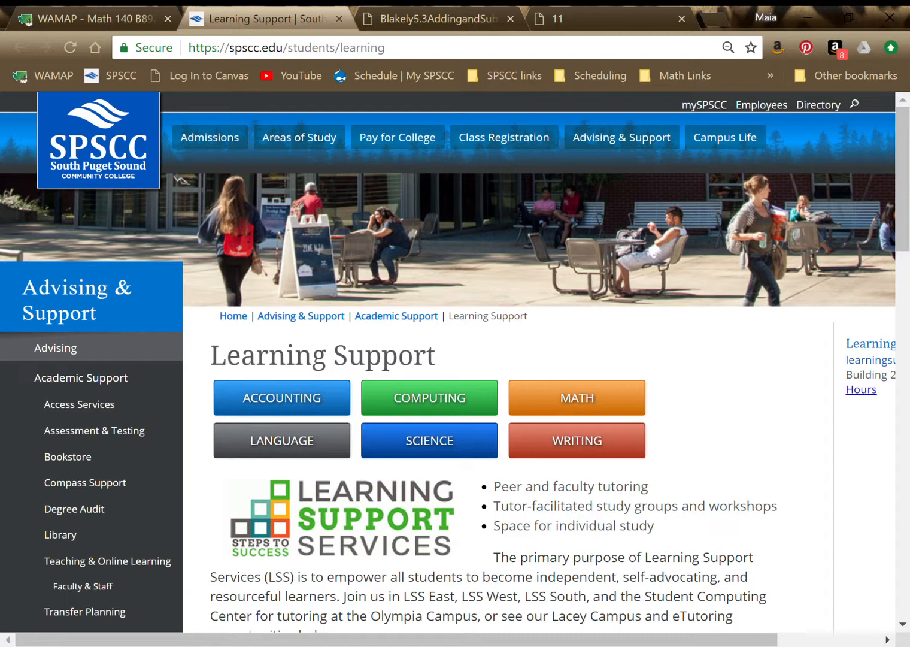
# Step: Return to the course page, review the Textbooks recommendations, and collapse that sub-section
pyautogui.click(90, 19)
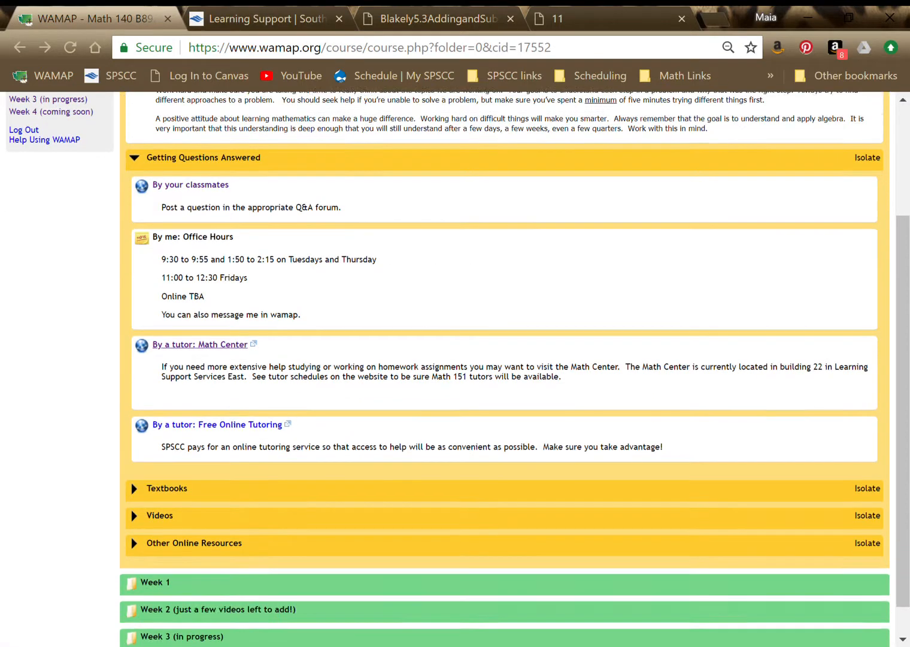
pyautogui.scroll(-3)
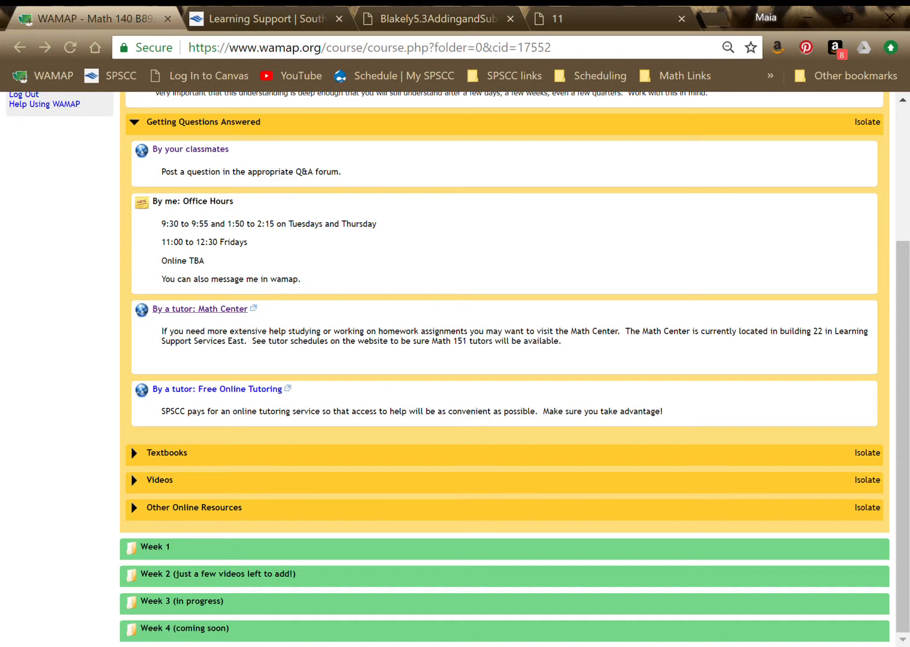
pyautogui.scroll(3)
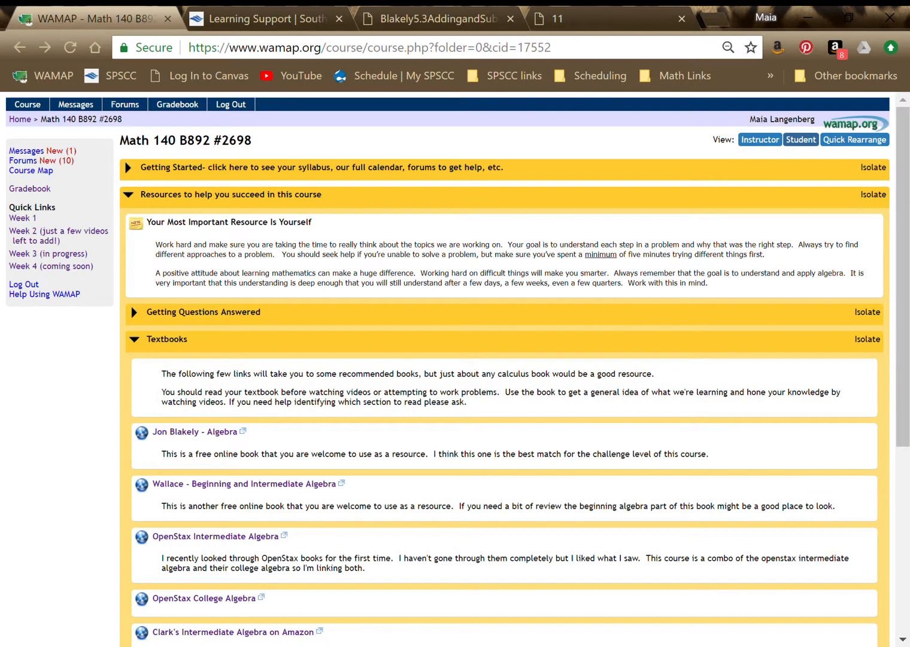
pyautogui.scroll(-3)
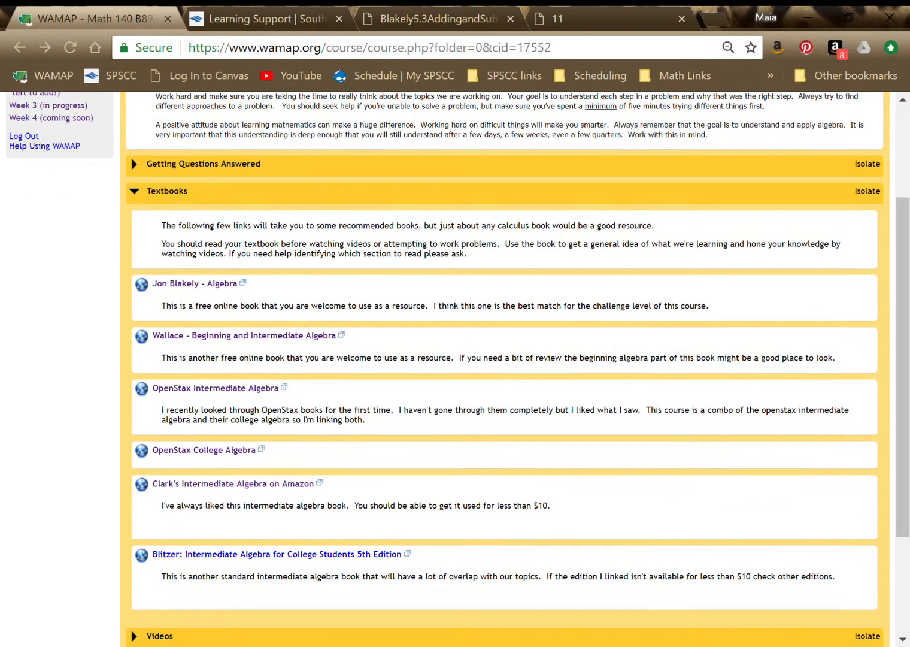
pyautogui.scroll(3)
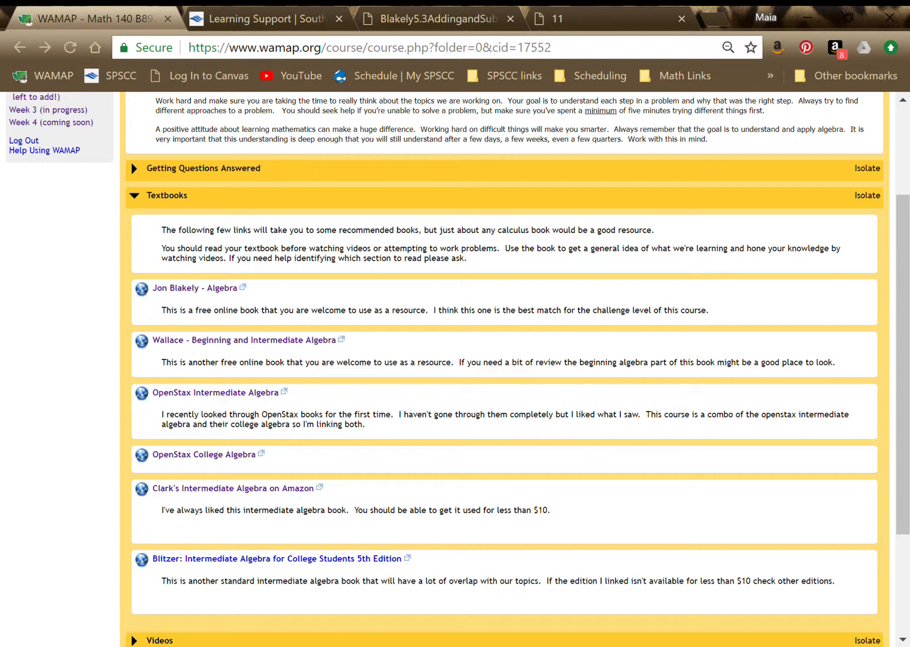
pyautogui.click(134, 195)
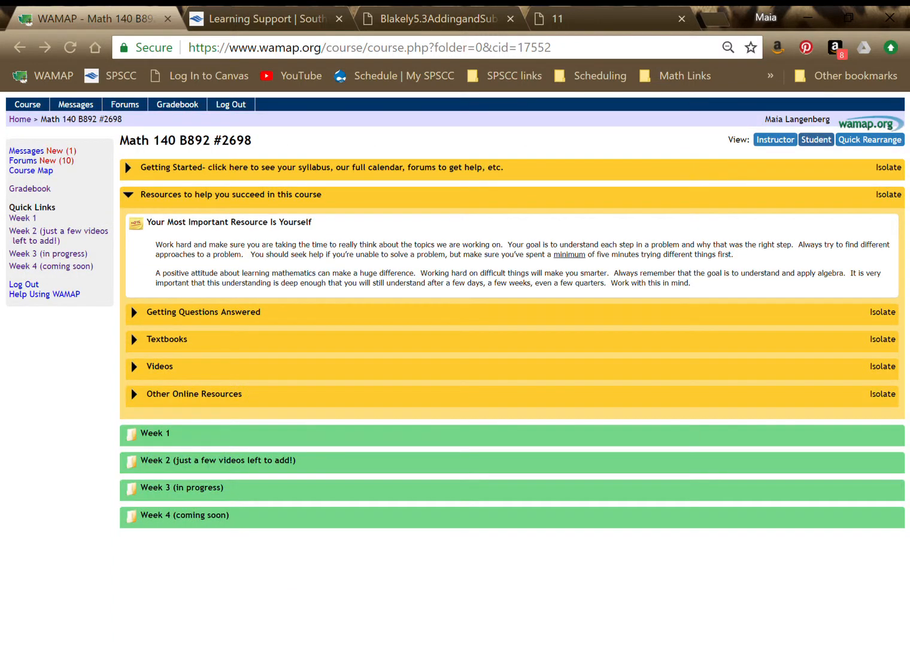
# Step: Expand Videos, then Other Online Resources listing She Loves Math, Desmos and Wolfram Alpha
pyautogui.click(159, 366)
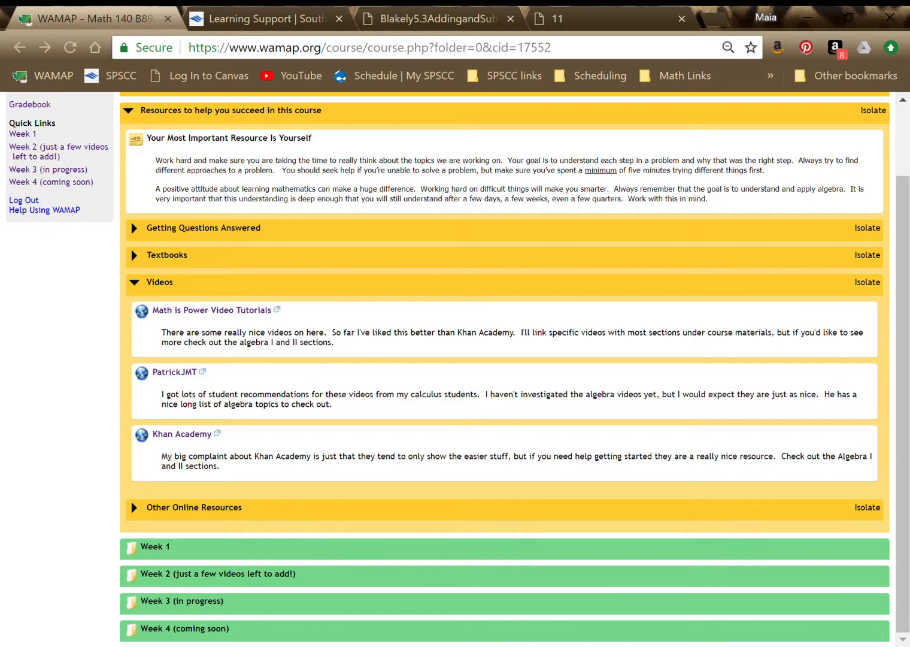
pyautogui.click(160, 282)
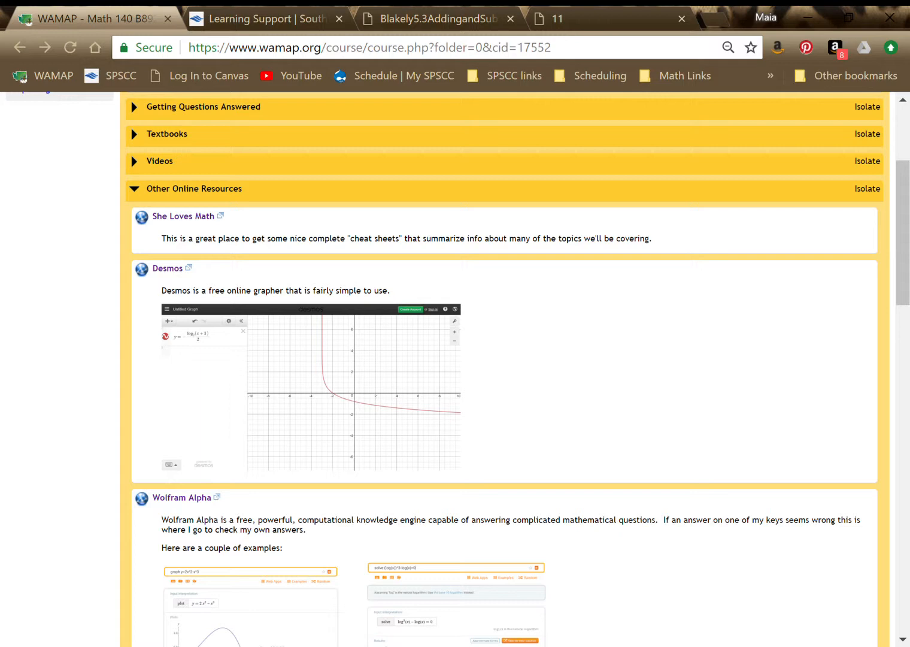
pyautogui.scroll(-3)
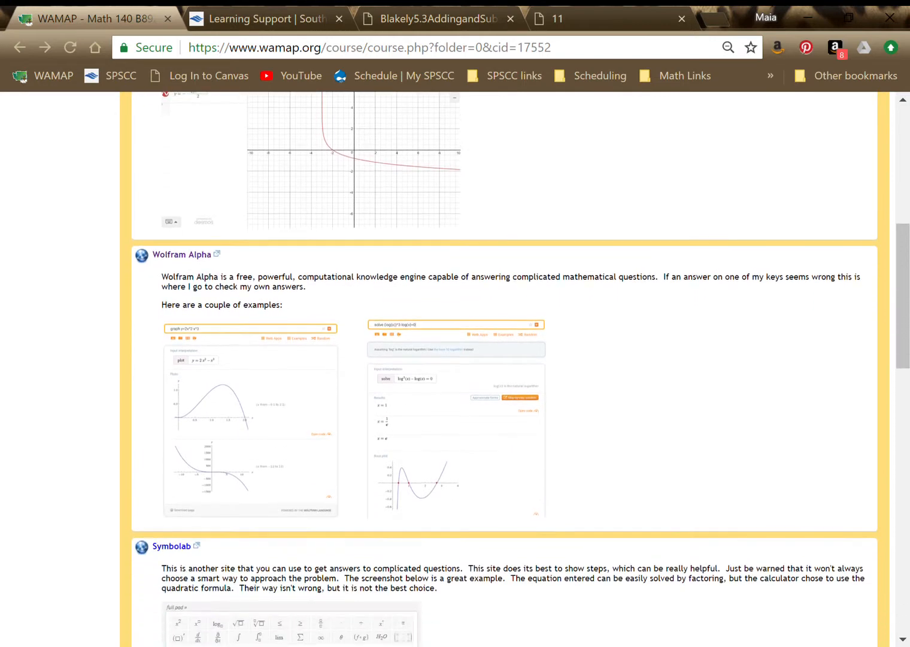
pyautogui.scroll(-3)
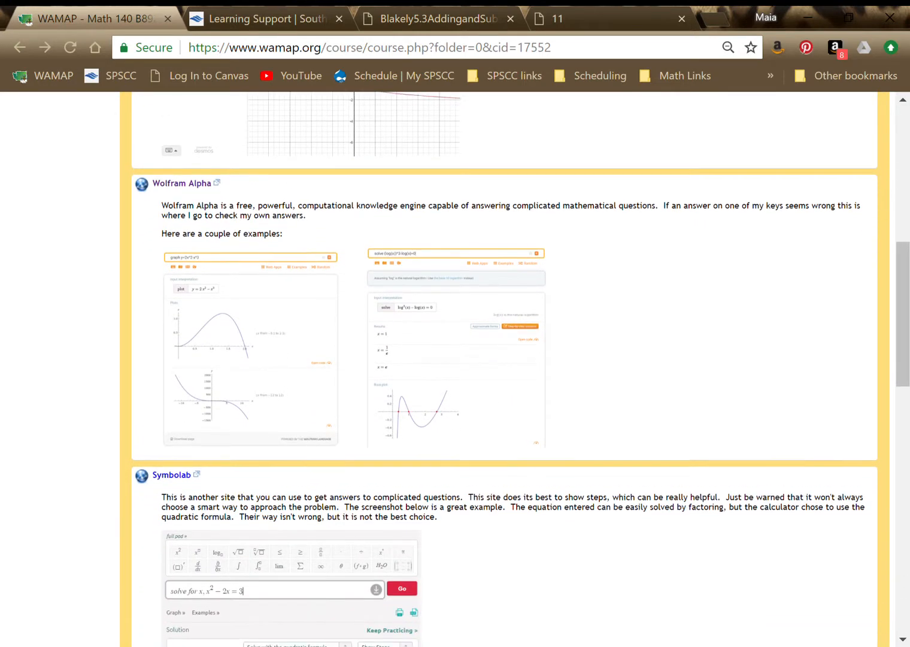
pyautogui.scroll(-3)
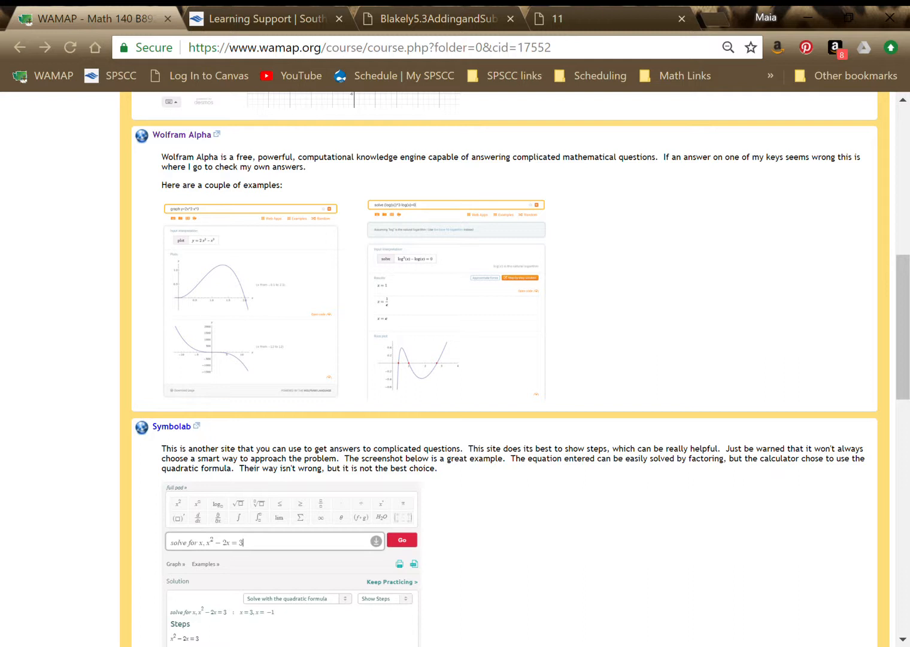
pyautogui.scroll(-3)
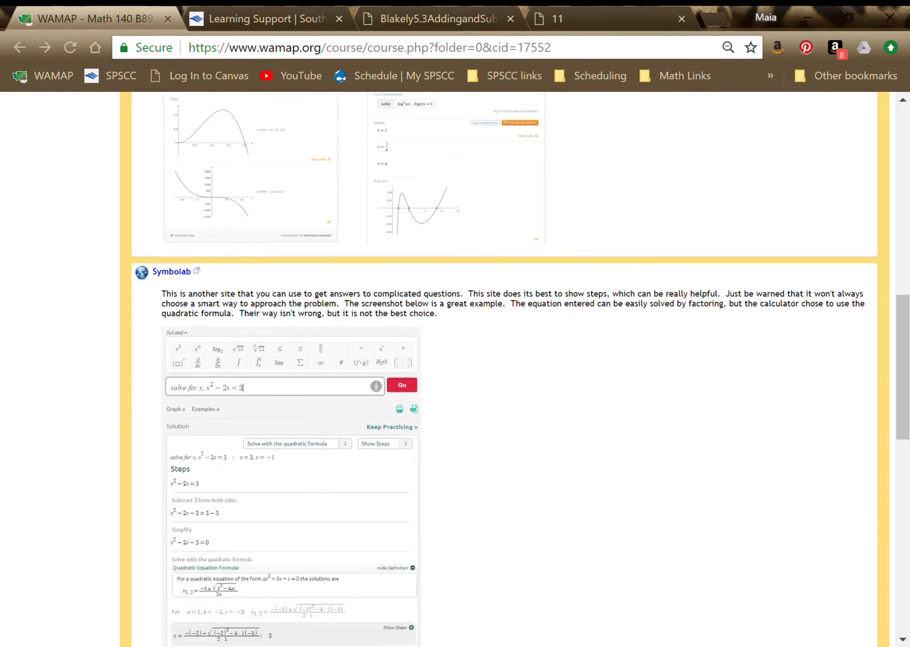
# Step: Scroll through Other Online Resources to the Project Nayuki Triangle Solver and back
pyautogui.scroll(-3)
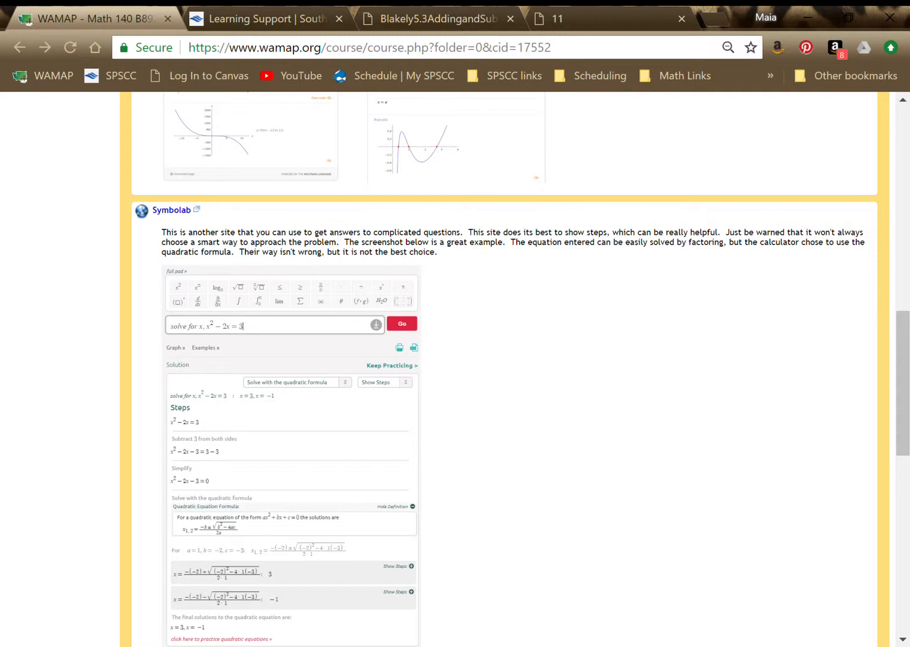
pyautogui.scroll(-3)
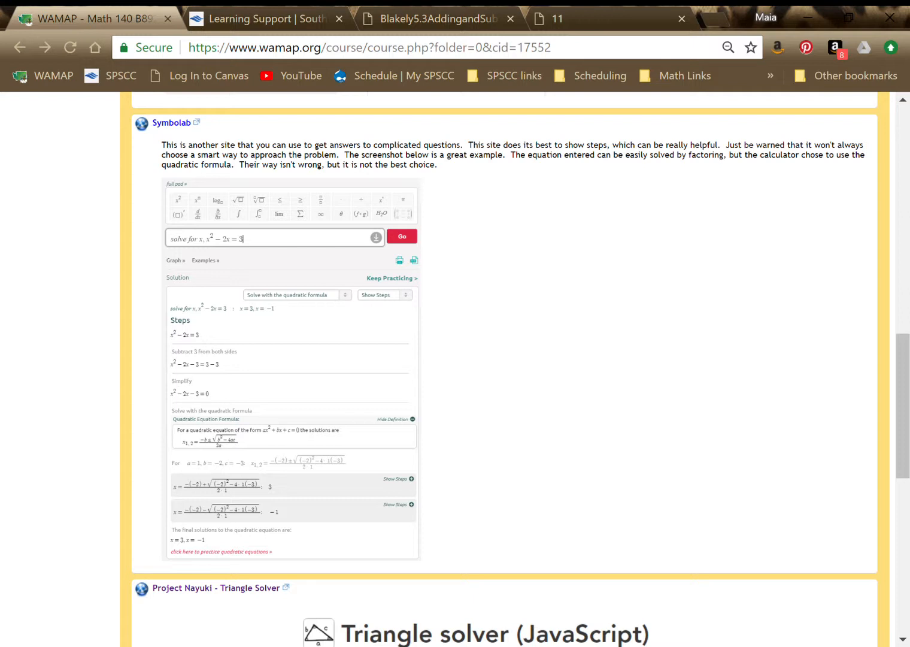
pyautogui.scroll(-3)
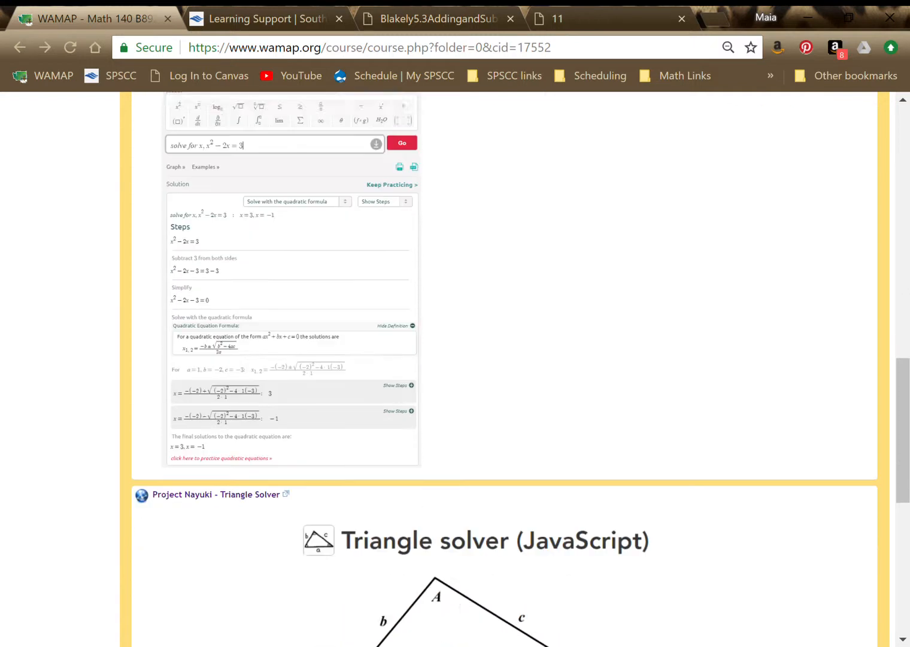
pyautogui.scroll(-3)
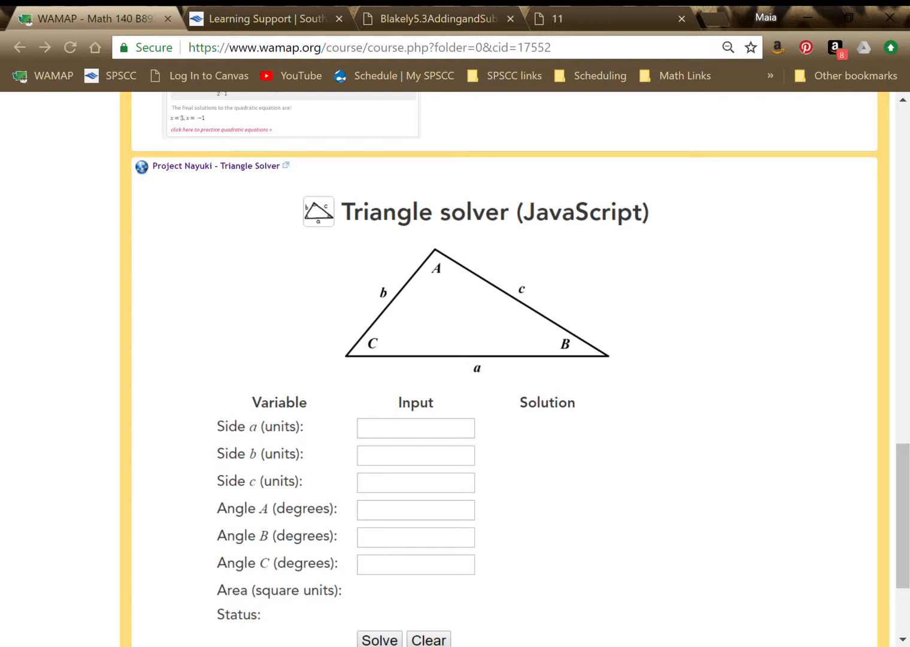
pyautogui.scroll(-3)
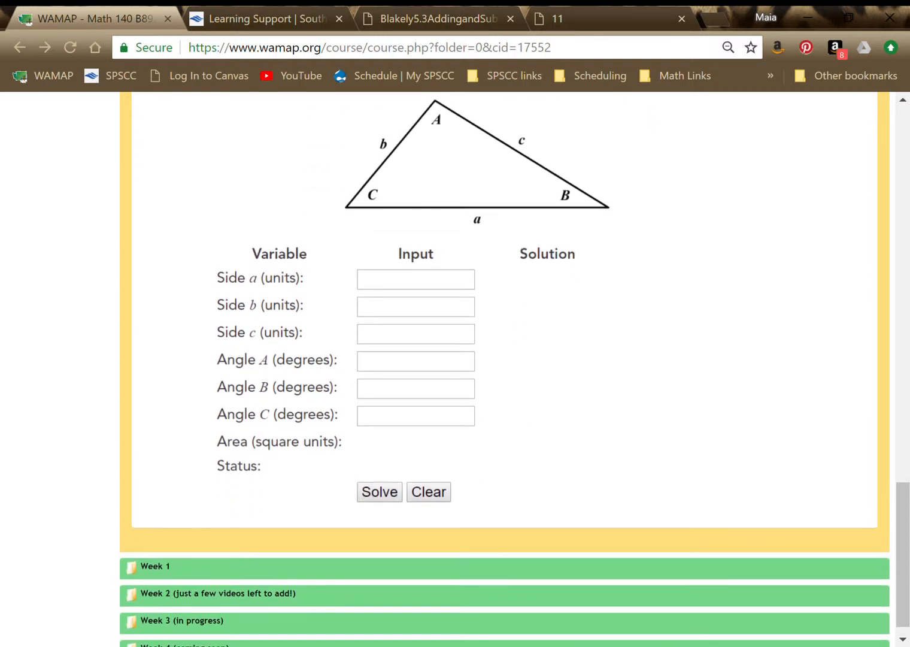
pyautogui.scroll(3)
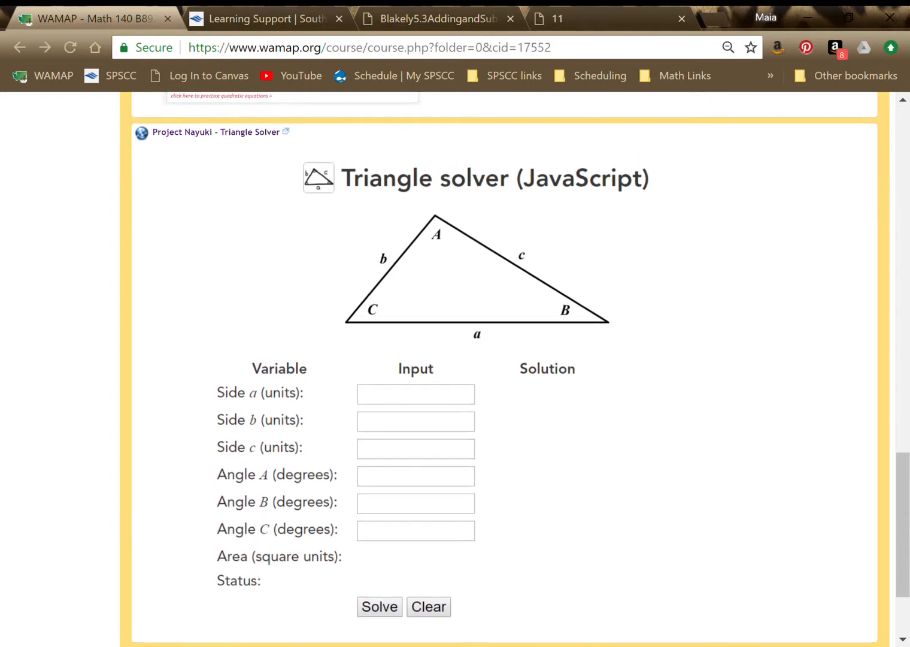
pyautogui.scroll(3)
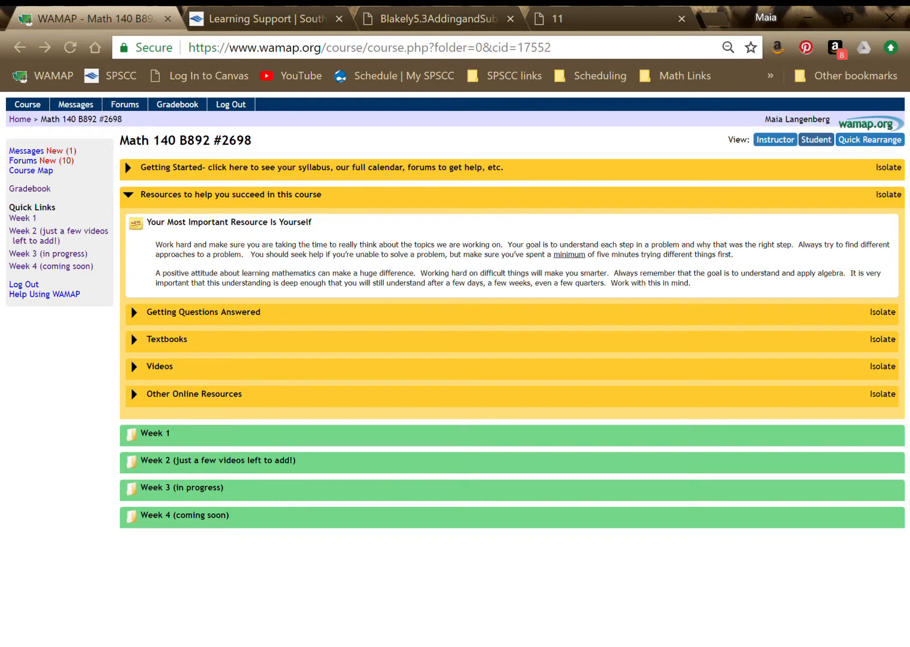
# Step: Collapse the Resources block and open the Week 1 folder
pyautogui.click(128, 194)
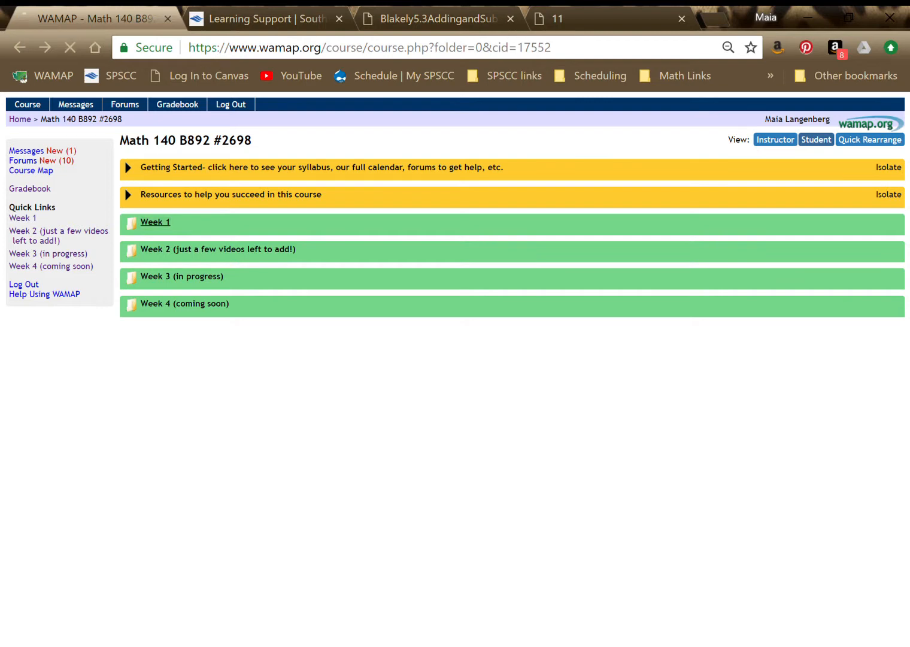
pyautogui.click(155, 222)
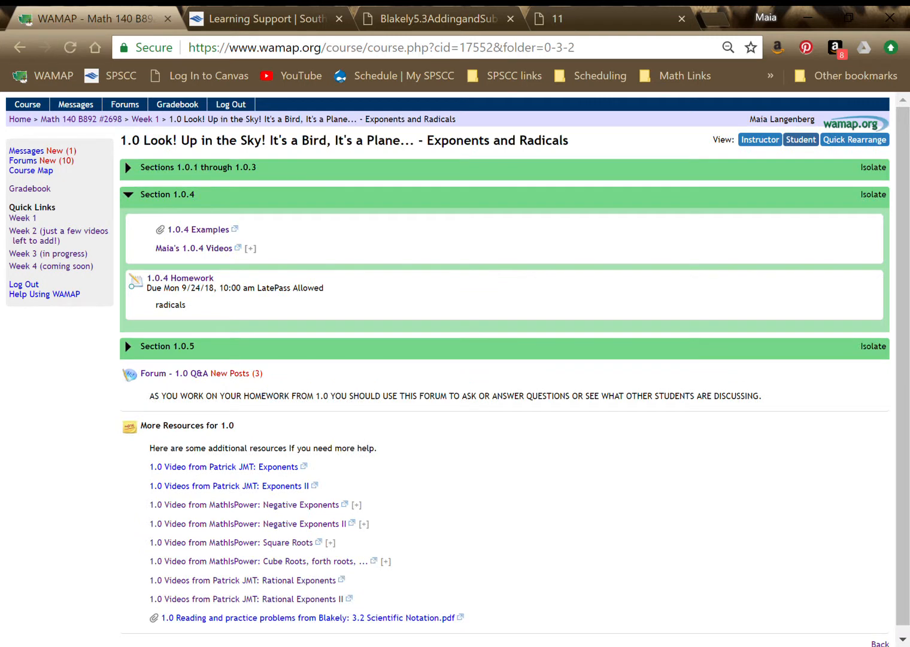
# Step: Expand 'Sections 1.0.1 through 1.0.3' to show study steps, PDFs and online homework
pyautogui.click(128, 194)
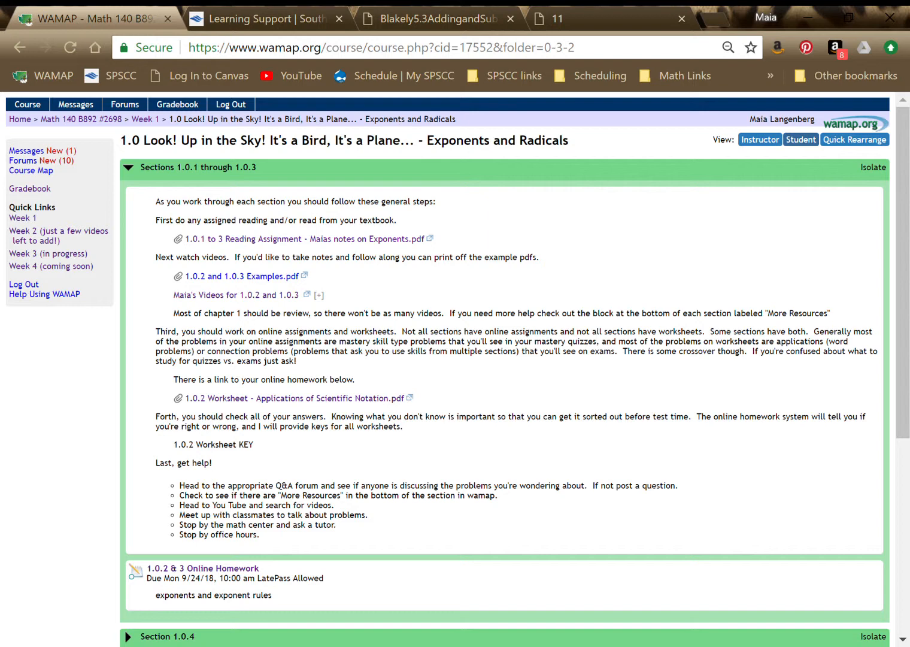
pyautogui.scroll(3)
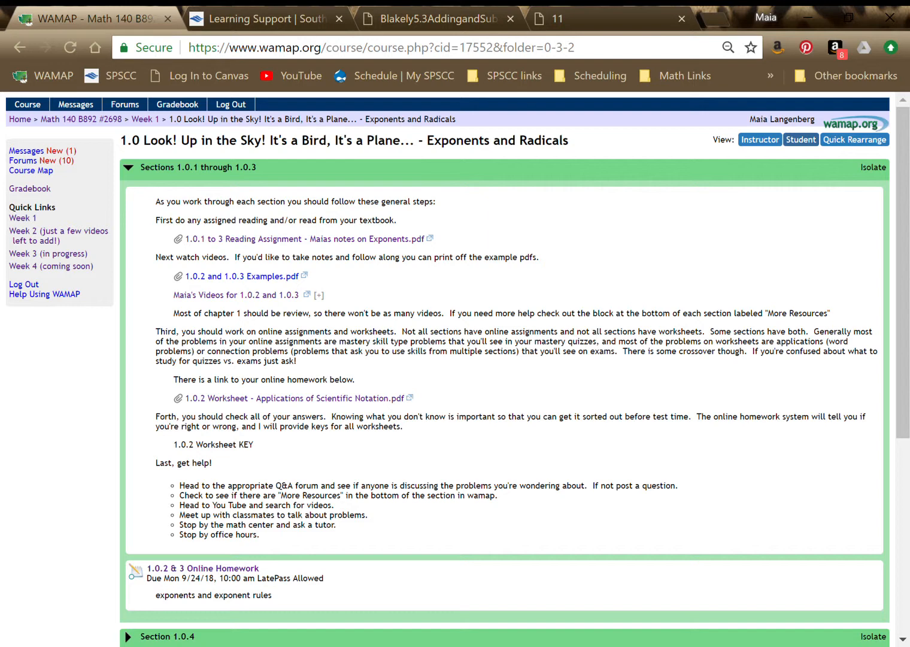
pyautogui.click(236, 276)
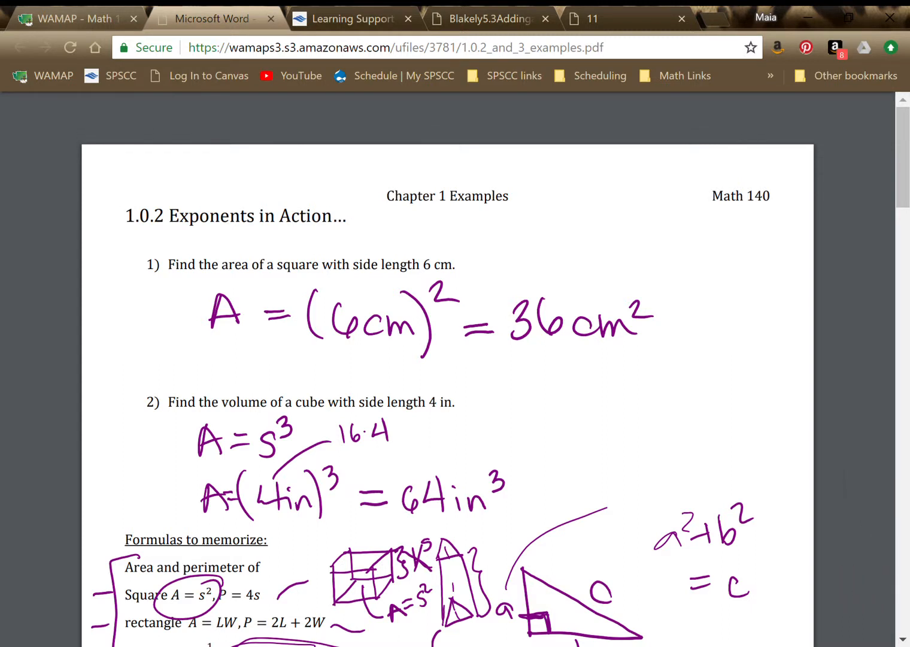
# Step: Scroll the Examples PDF through the brightness problem and 1.0.3 scientific notation questions
pyautogui.scroll(-3)
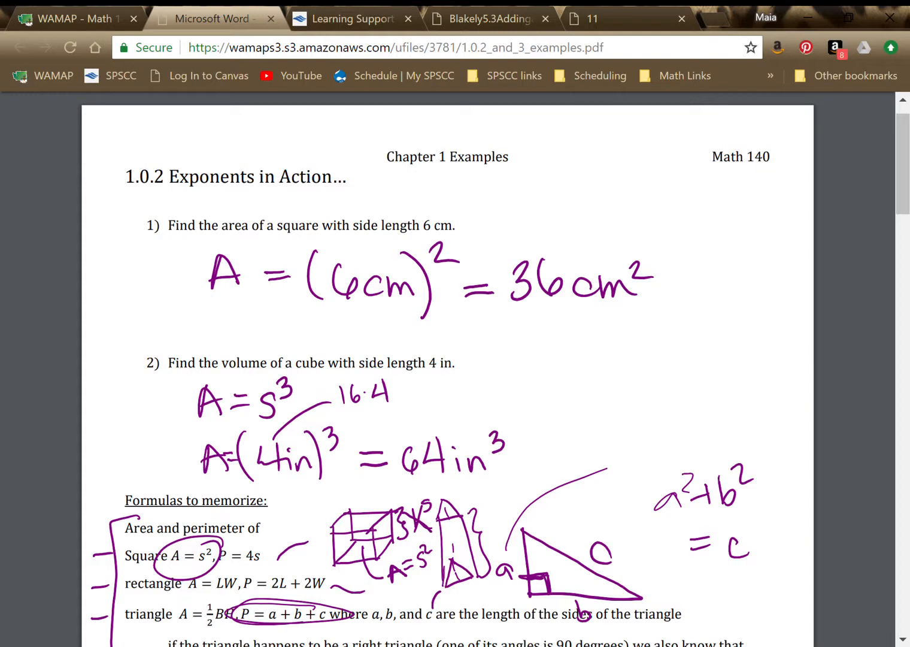
pyautogui.scroll(-3)
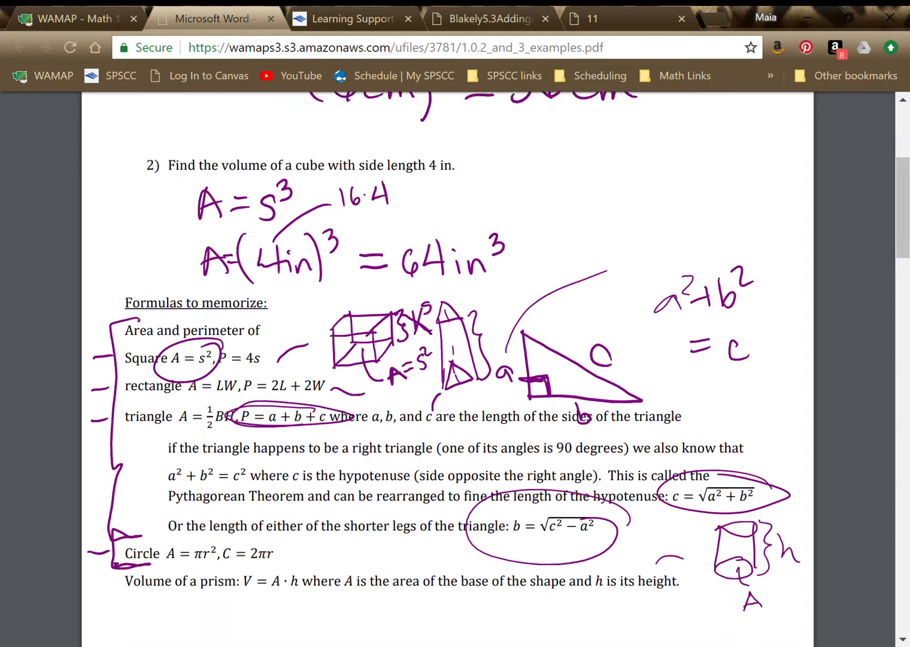
pyautogui.scroll(-3)
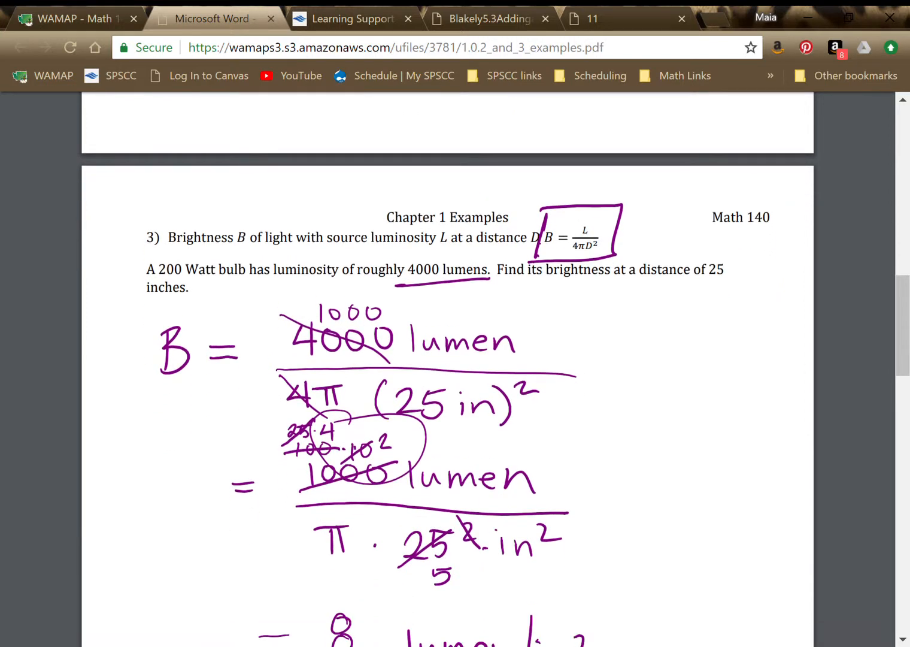
pyautogui.scroll(-3)
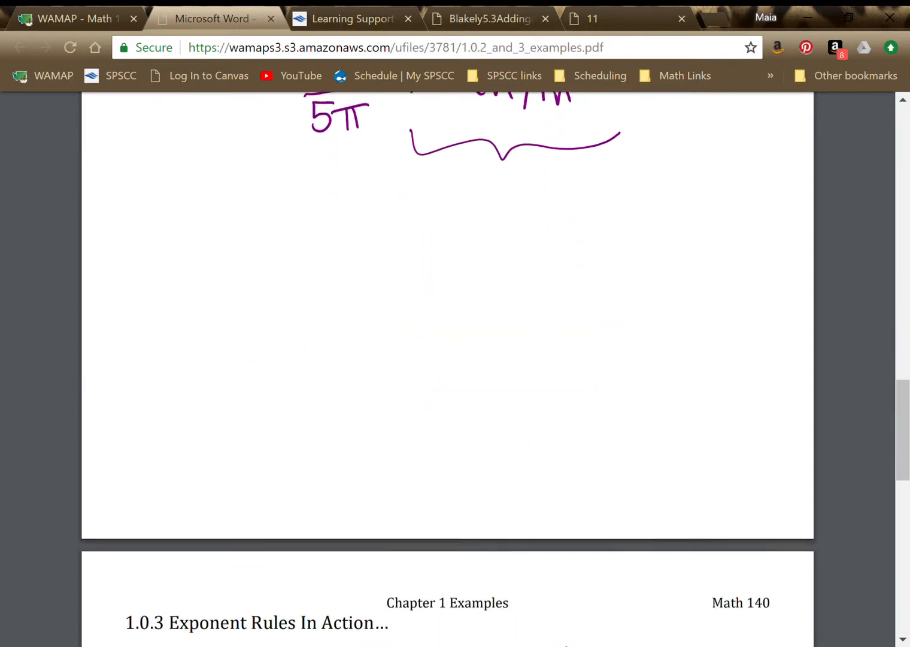
pyautogui.scroll(-3)
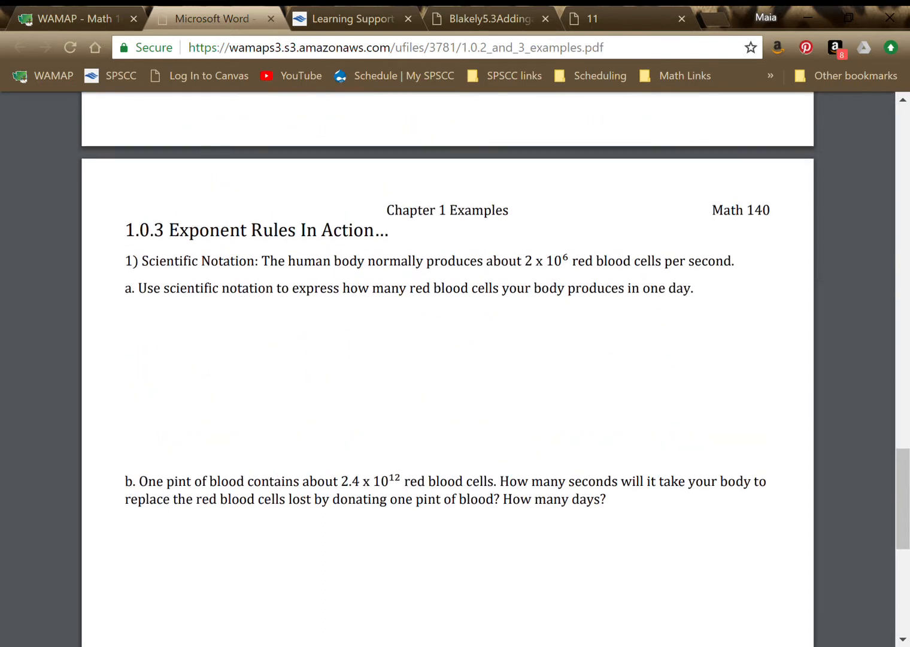
pyautogui.scroll(-3)
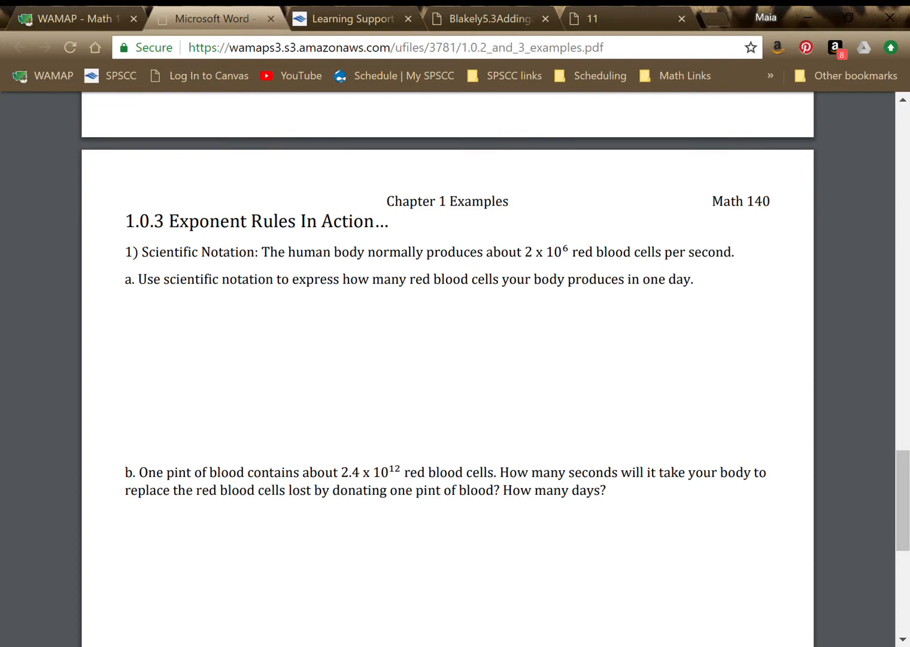
pyautogui.scroll(-3)
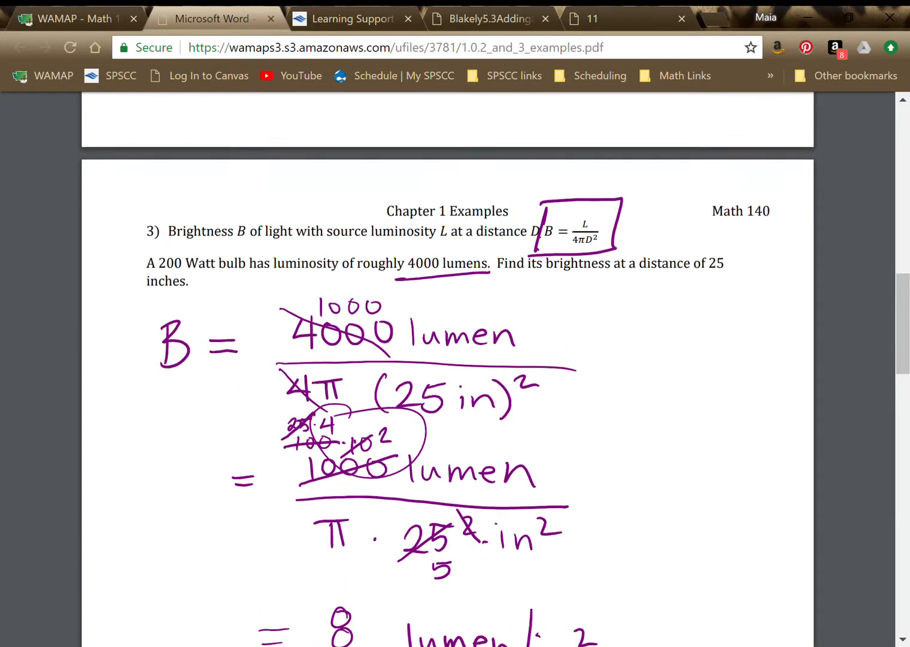
pyautogui.scroll(3)
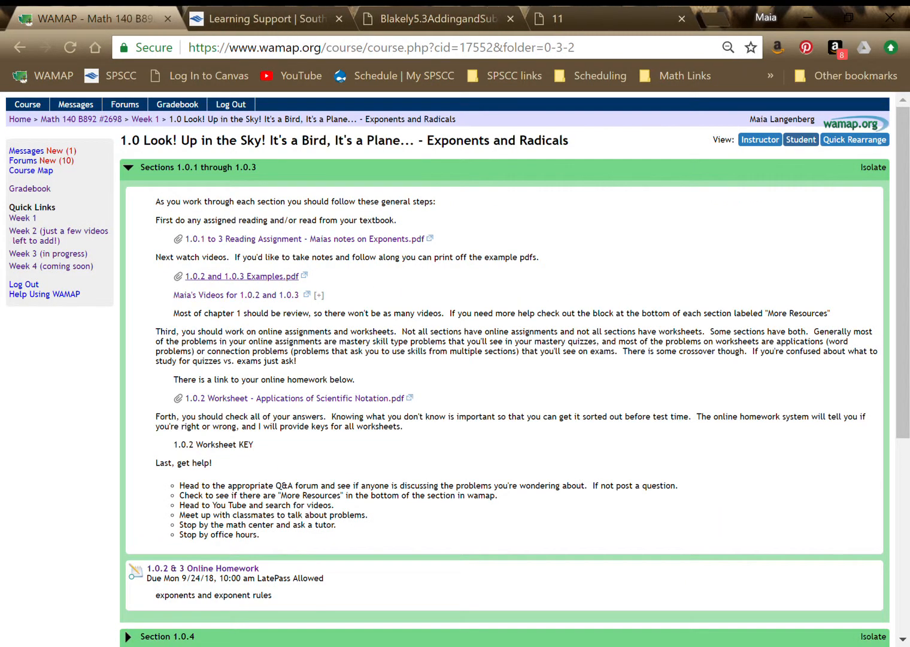
# Step: Expand Maia's Videos for 1.0.2 and 1.0.3 and close the YouTube tab
pyautogui.click(318, 294)
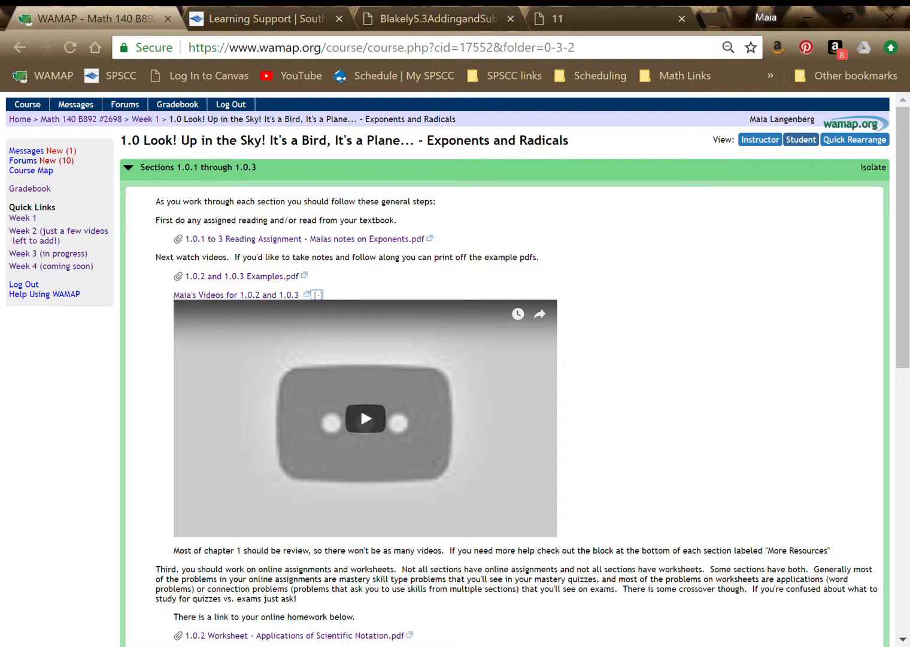
pyautogui.moveTo(365, 418)
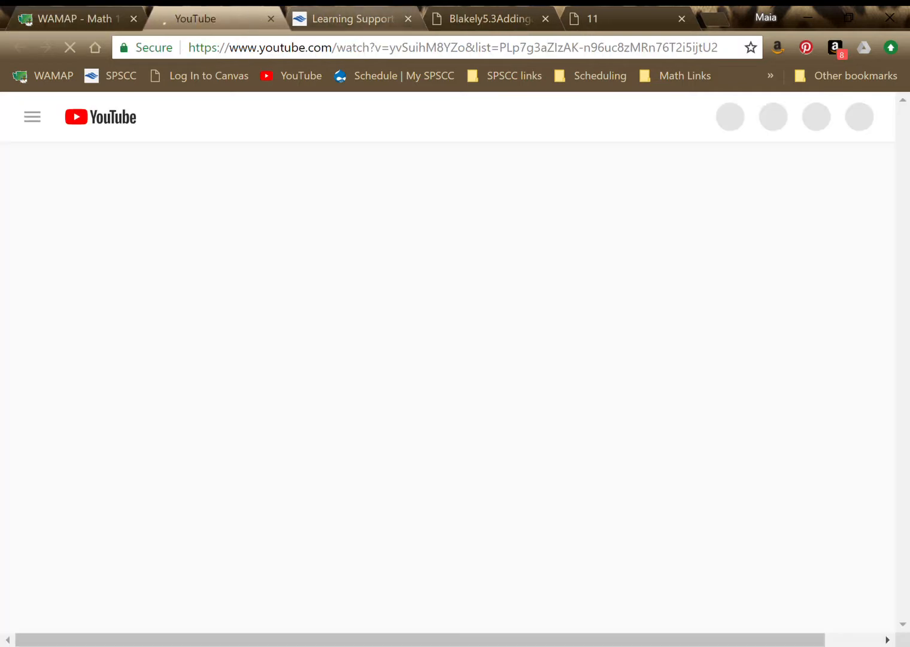
pyautogui.click(271, 19)
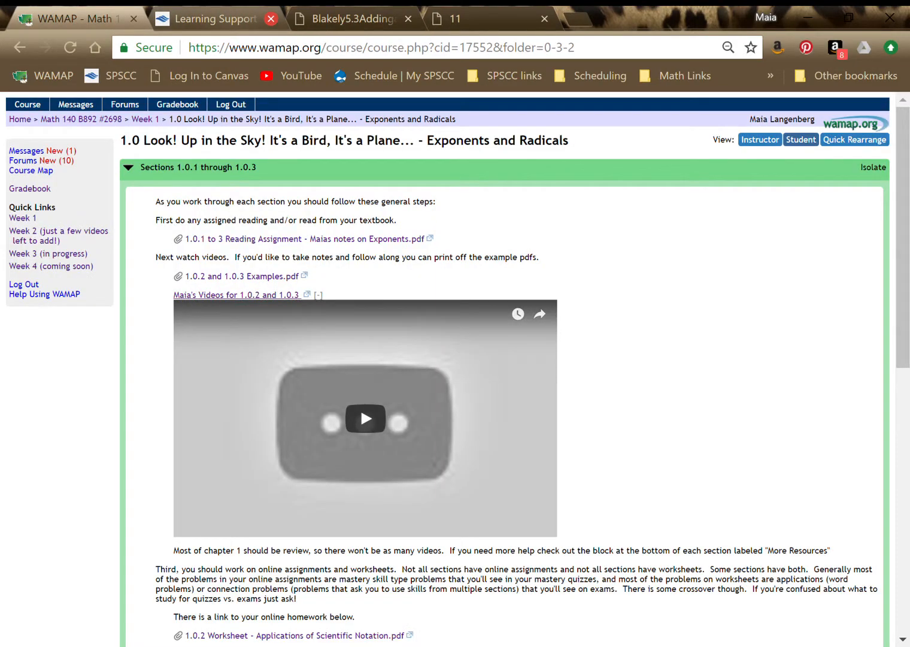
pyautogui.scroll(-3)
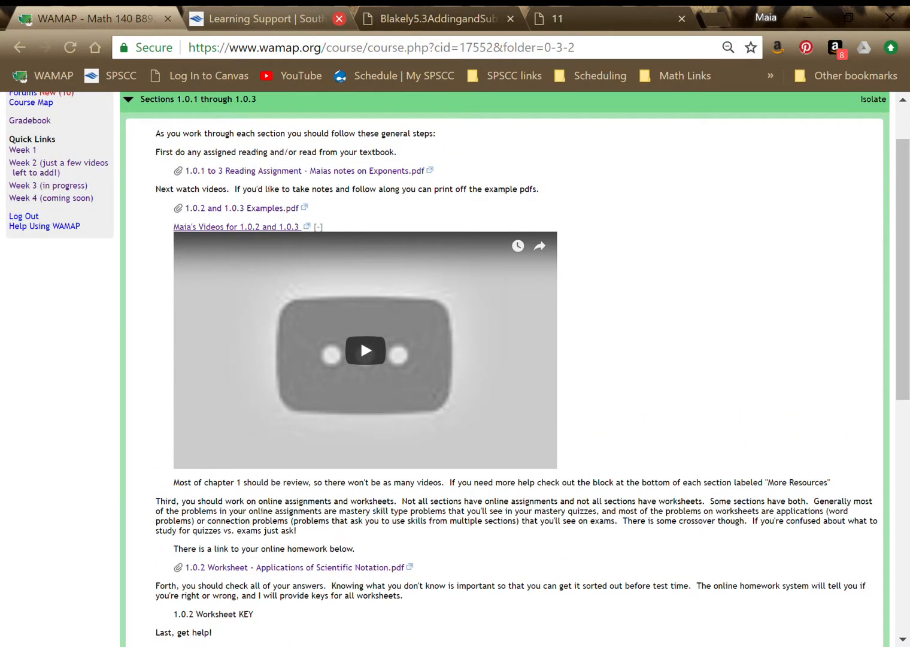
# Step: Collapse the video, browse the 1.0 forum and More Resources, and open the 1.0.2 & 3 Online Homework
pyautogui.click(318, 226)
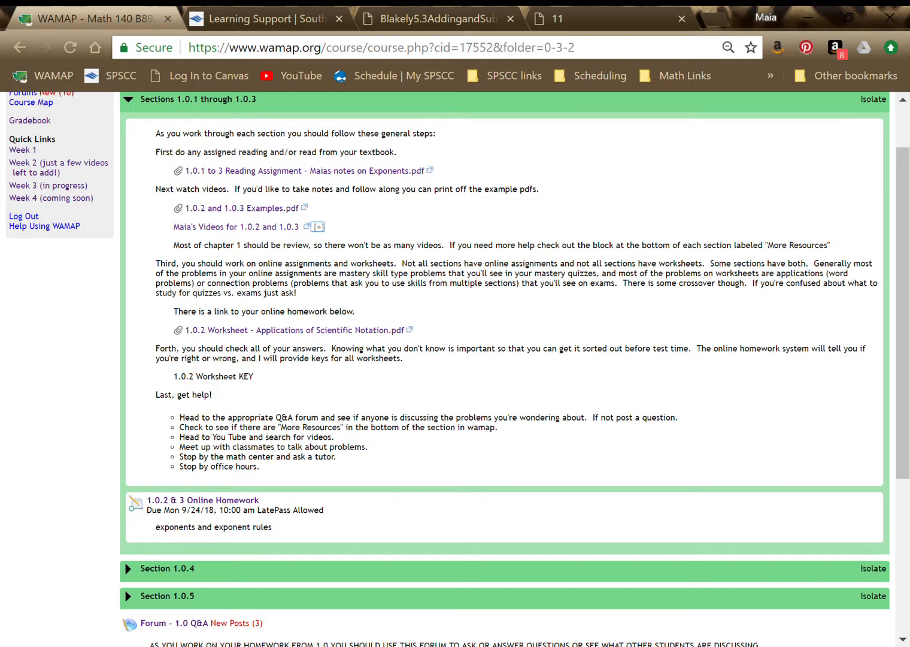
pyautogui.scroll(-3)
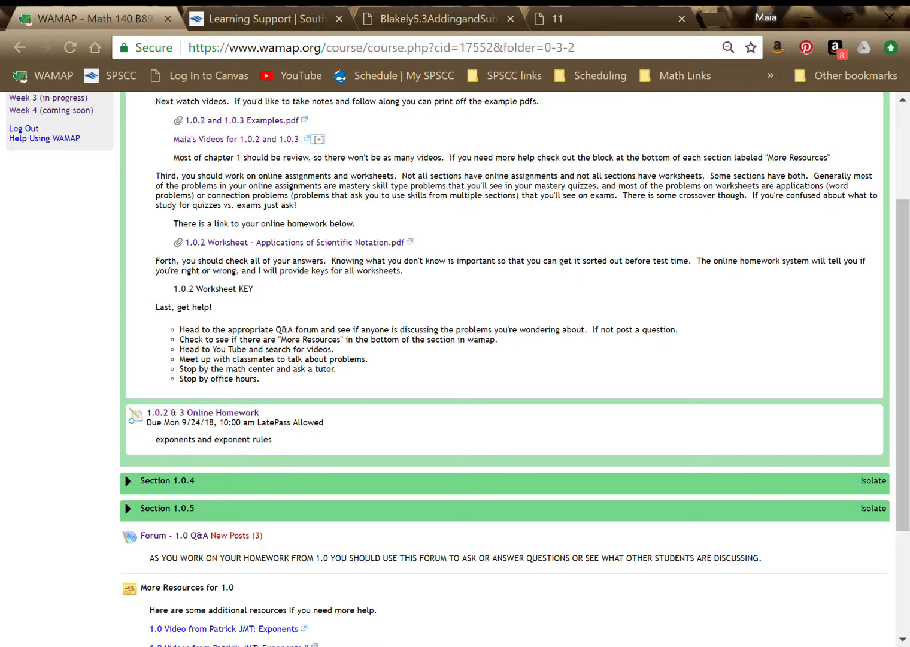
pyautogui.scroll(-3)
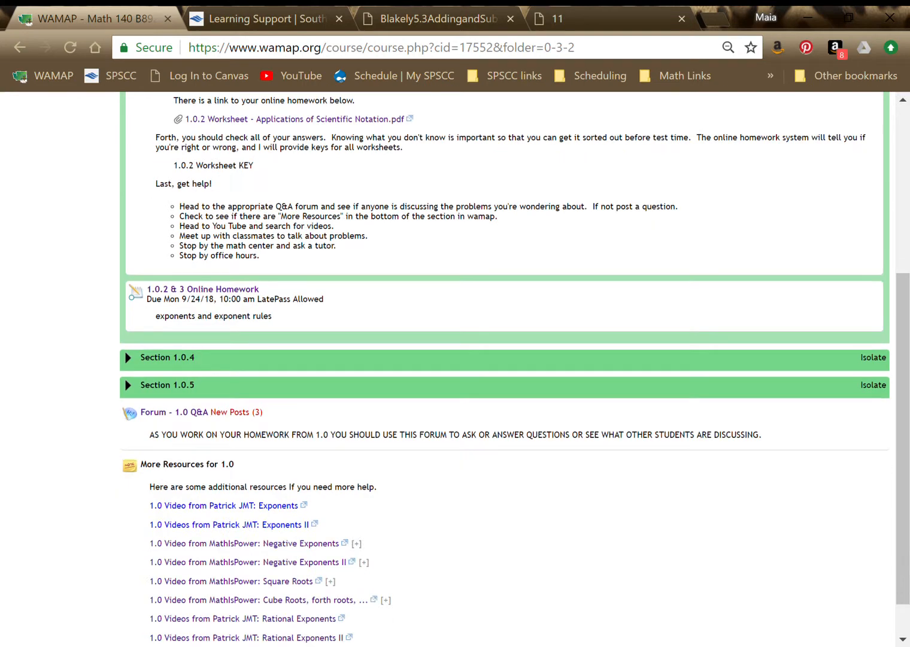
pyautogui.scroll(3)
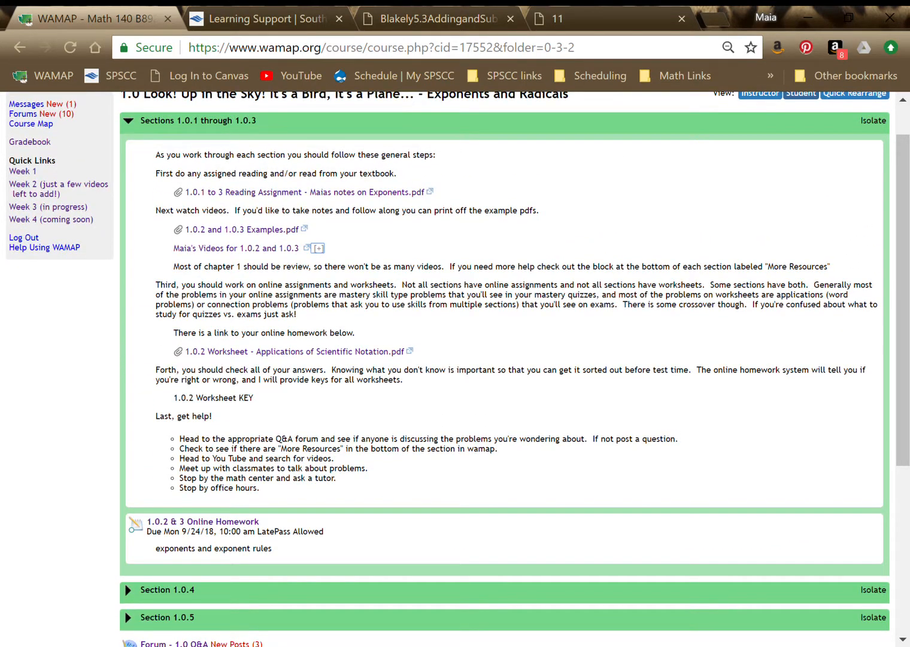
pyautogui.scroll(-3)
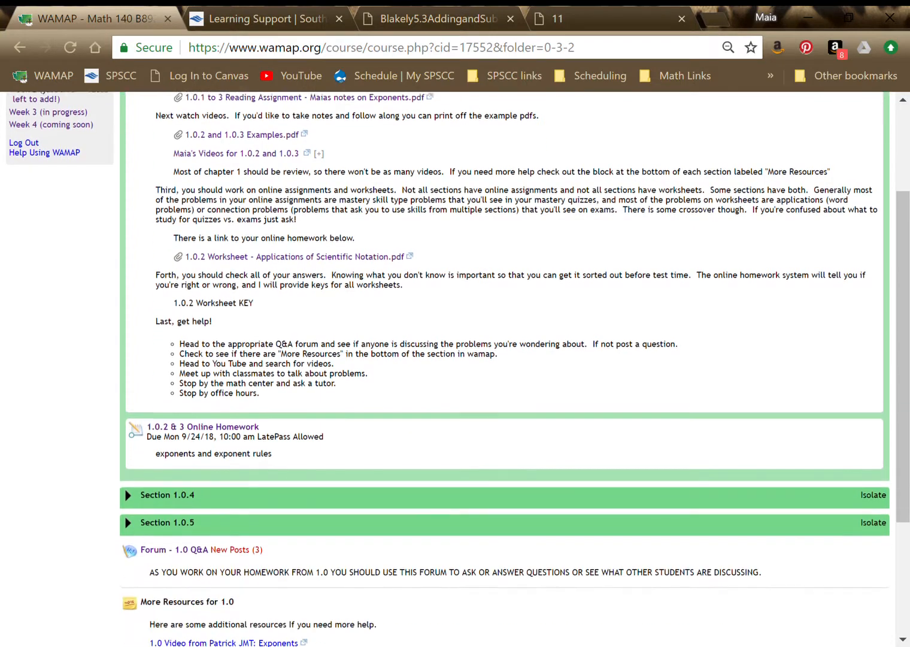
pyautogui.scroll(-3)
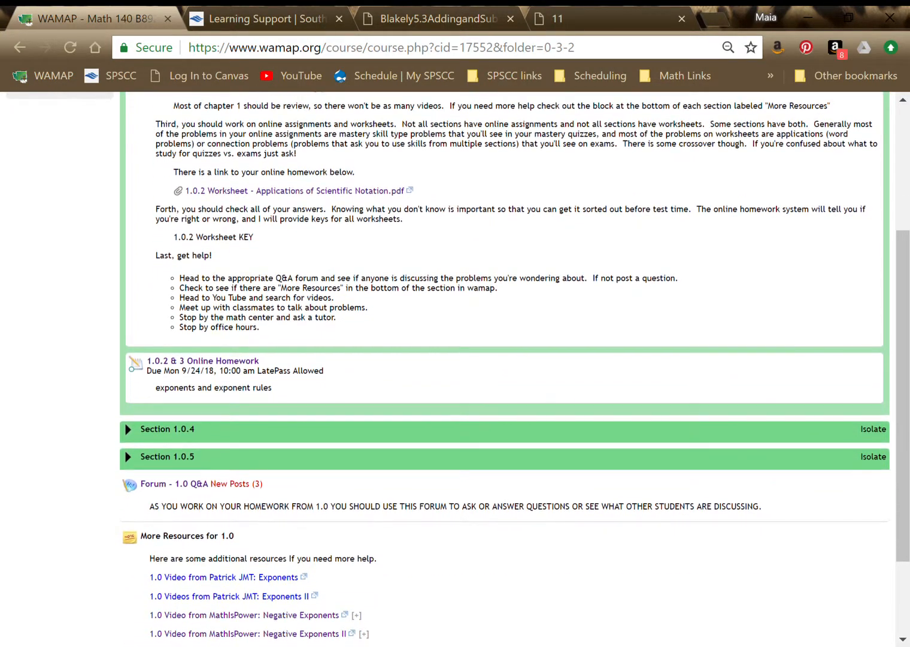
pyautogui.scroll(-3)
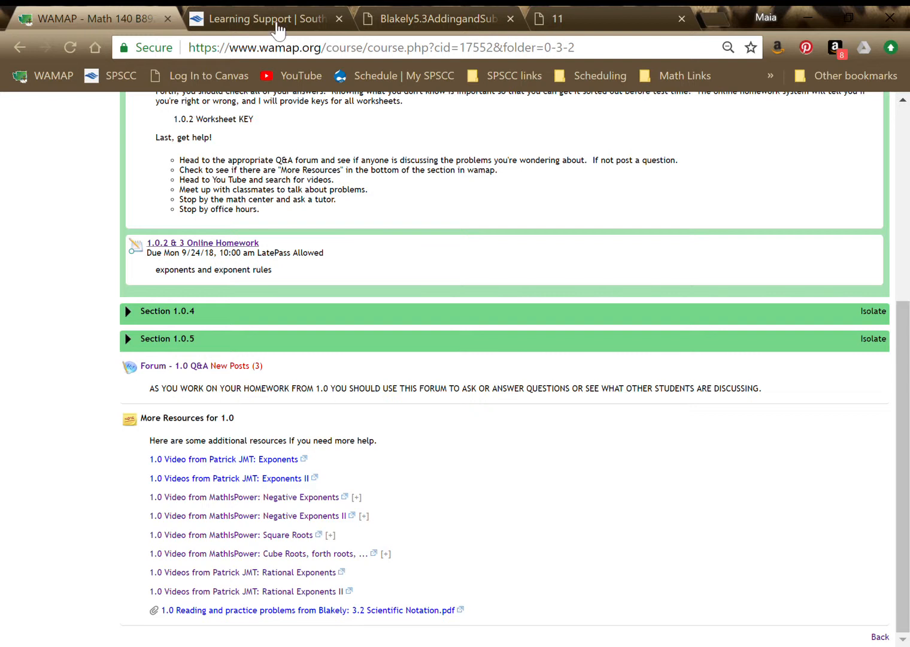
pyautogui.click(202, 242)
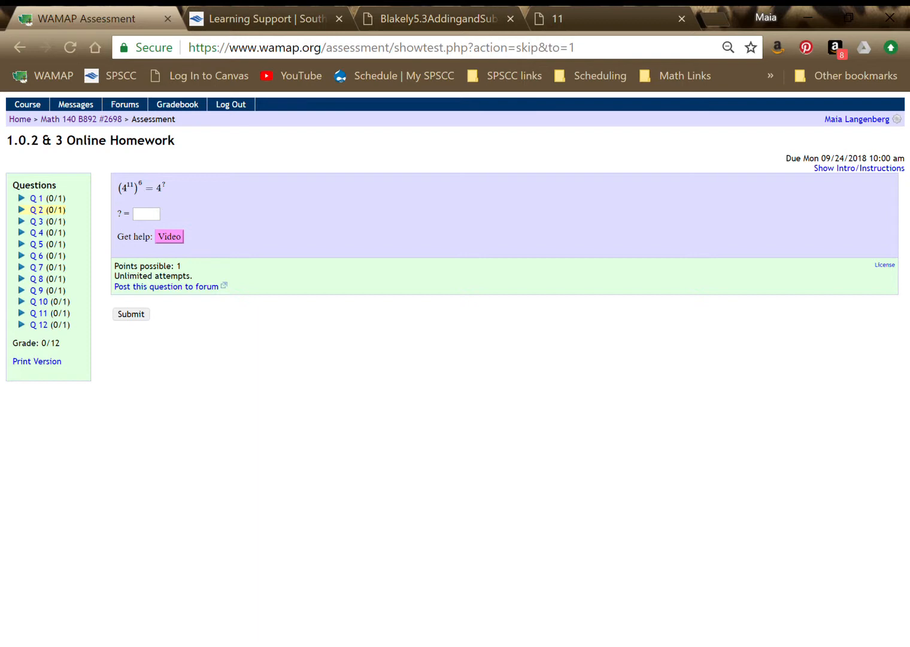
# Step: Leave the homework via the section page and return to the Week 1 folder
pyautogui.click(79, 119)
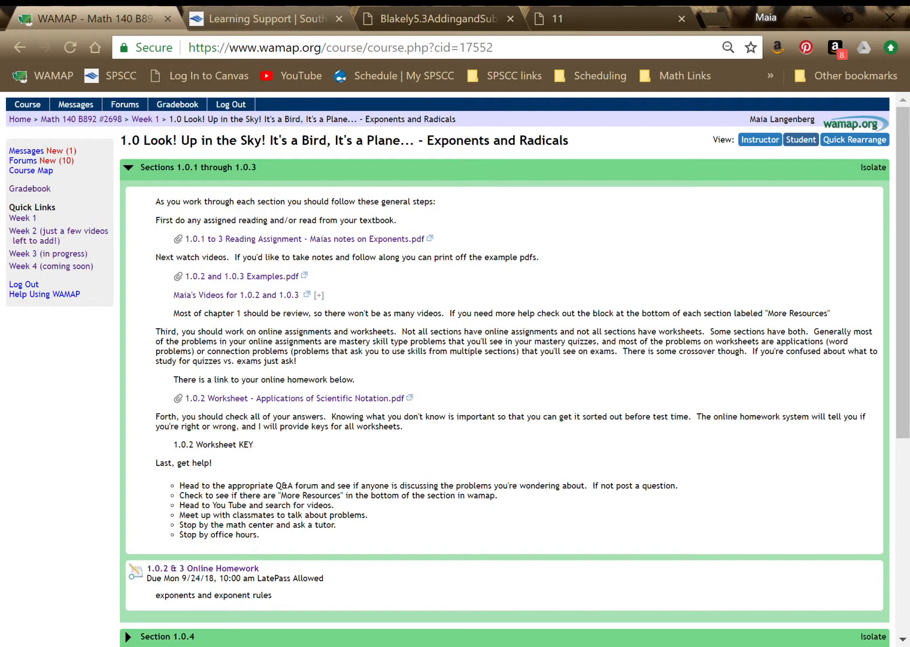
pyautogui.click(128, 168)
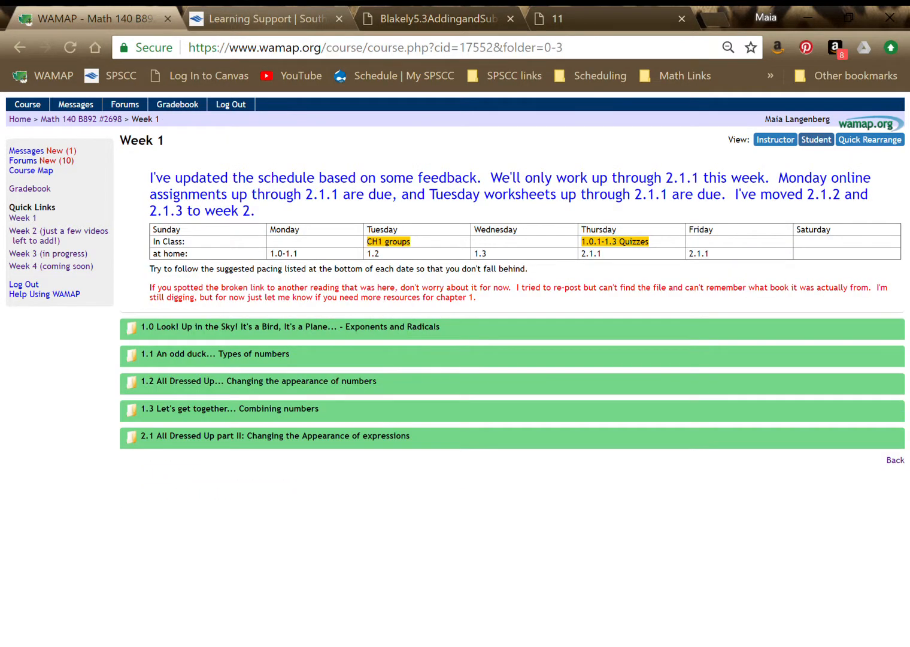
# Step: Use the Math 140 breadcrumb to reach the course home page
pyautogui.click(80, 119)
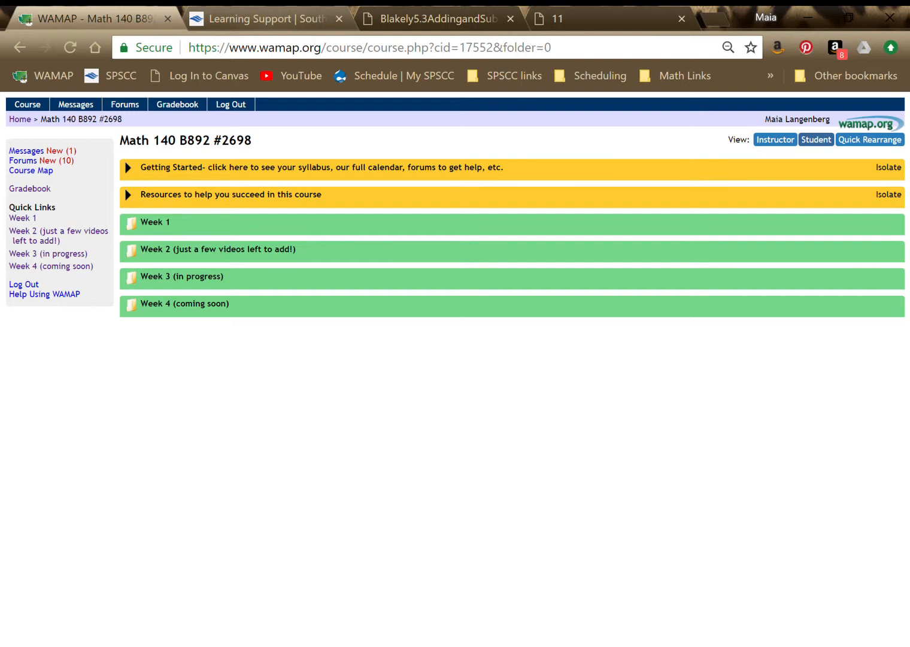